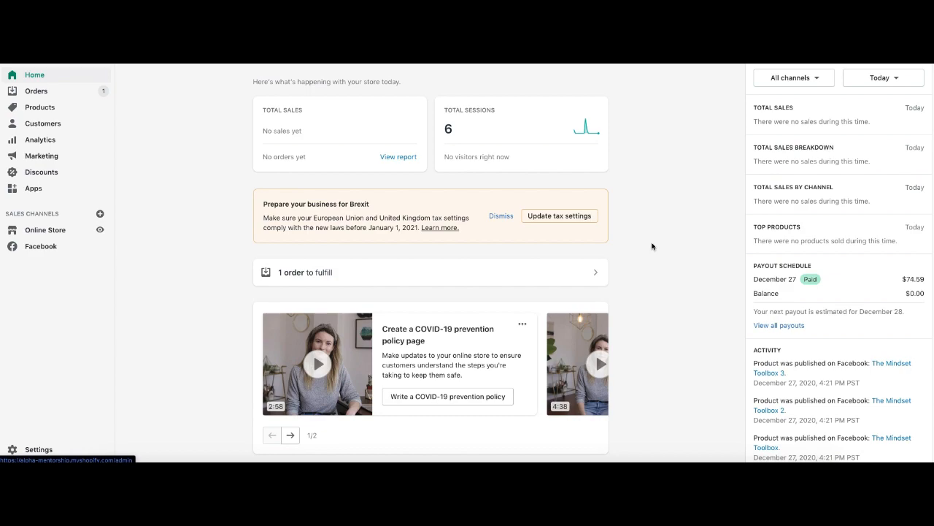
pyautogui.moveTo(44, 260)
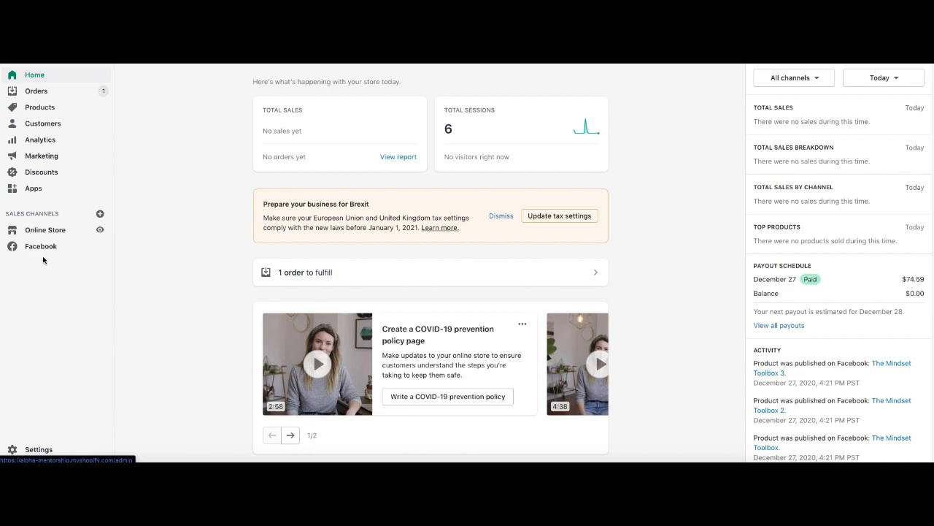
pyautogui.moveTo(44, 260)
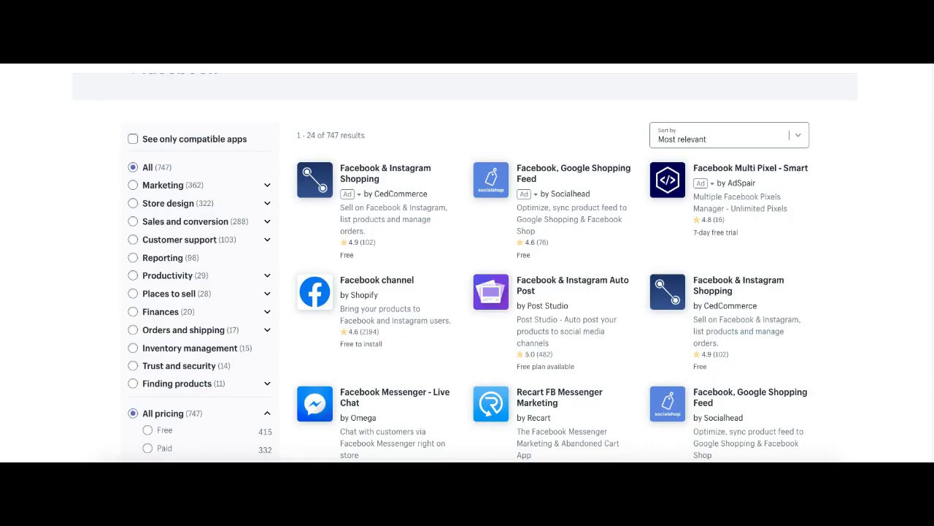
pyautogui.moveTo(344, 280)
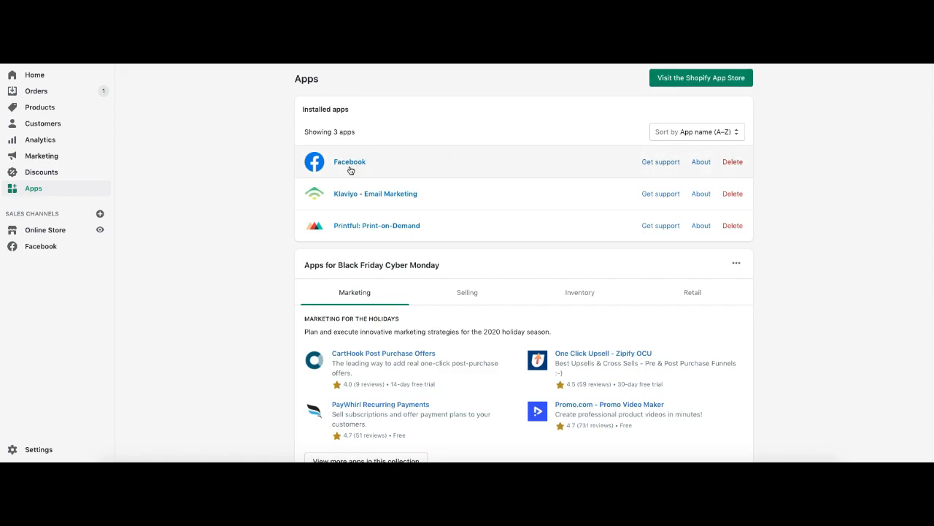
pyautogui.moveTo(40, 245)
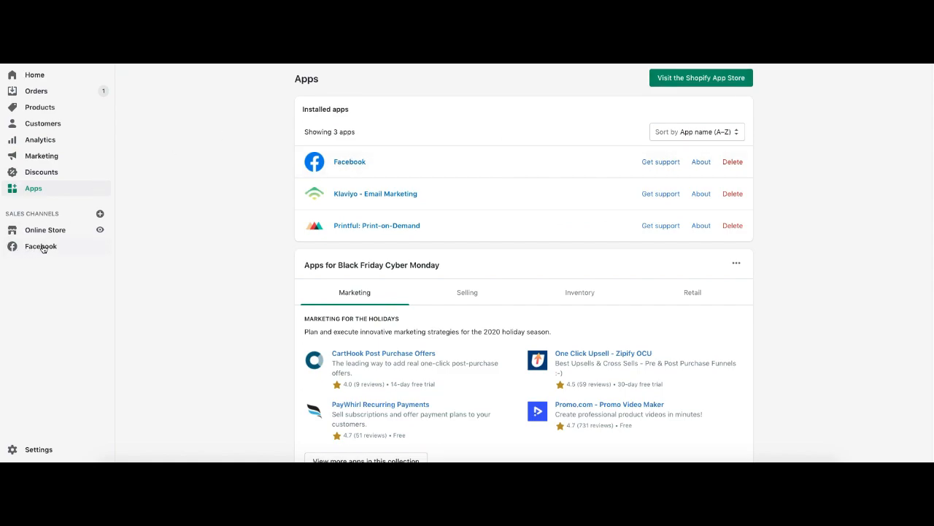
# - Bring up the Facebook sales channel page listing Facebook Shop, Instagram Shopping and Facebook Marketing options
pyautogui.click(41, 245)
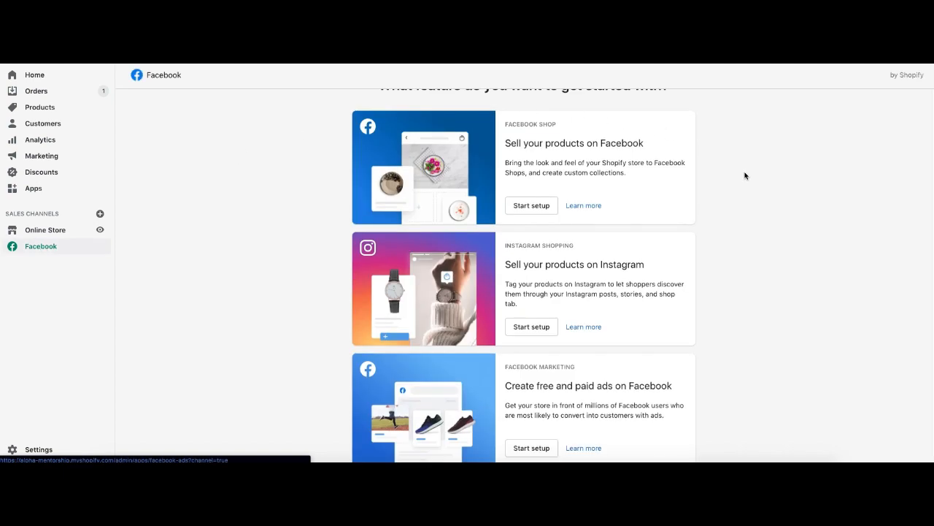
pyautogui.scroll(3)
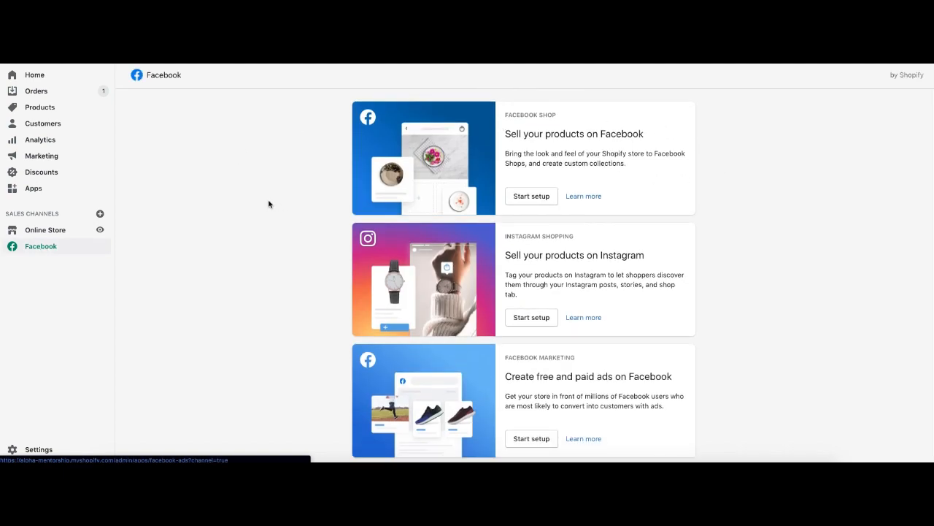
pyautogui.moveTo(21, 298)
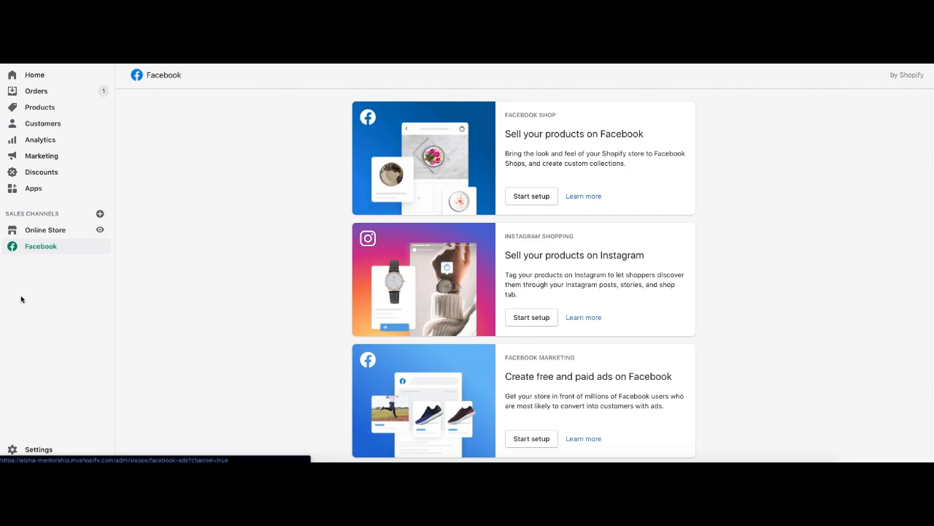
pyautogui.moveTo(225, 314)
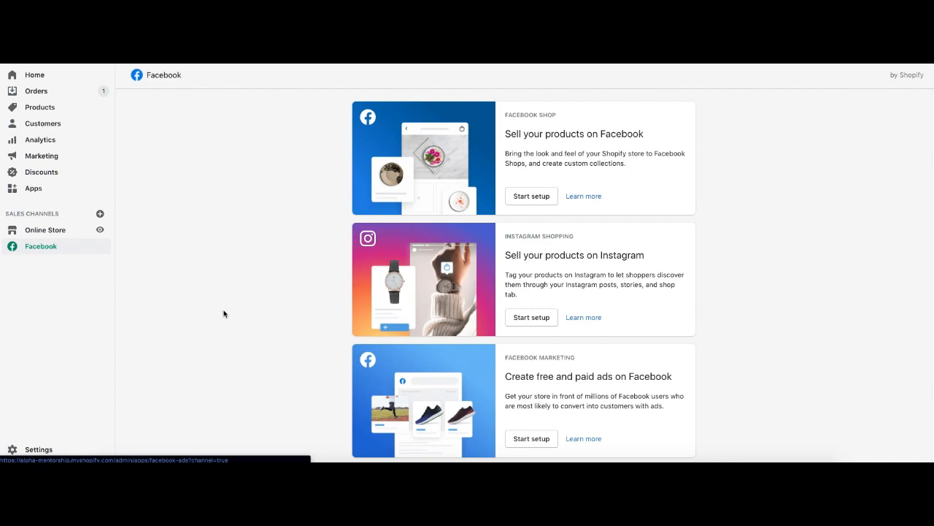
pyautogui.moveTo(401, 155)
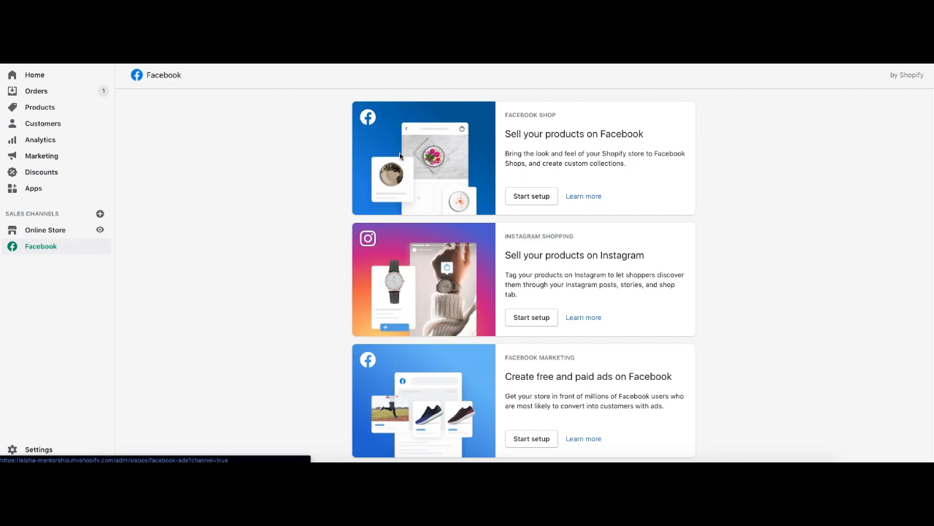
pyautogui.moveTo(45, 254)
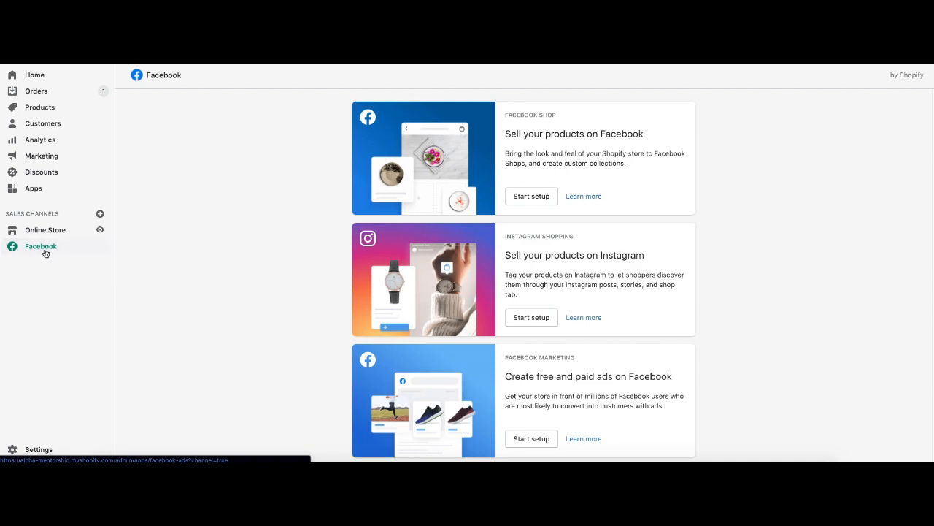
pyautogui.moveTo(333, 295)
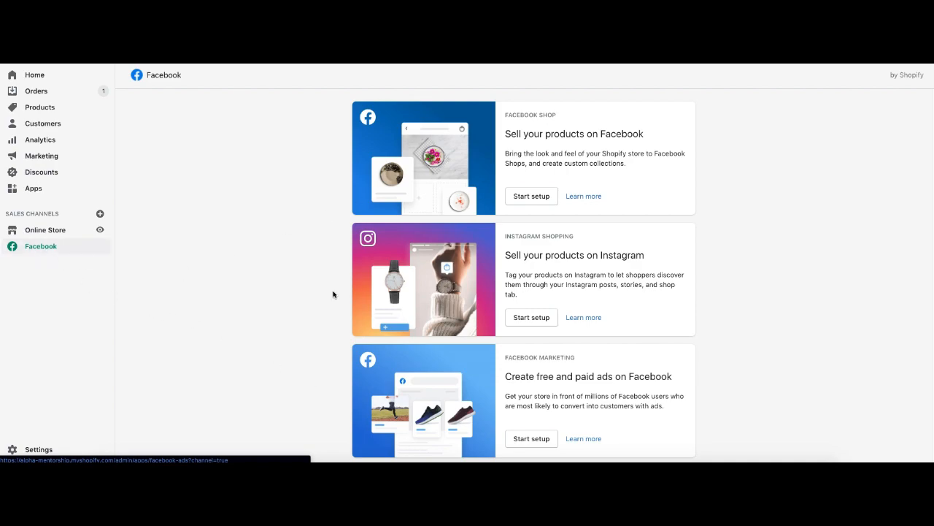
pyautogui.moveTo(543, 392)
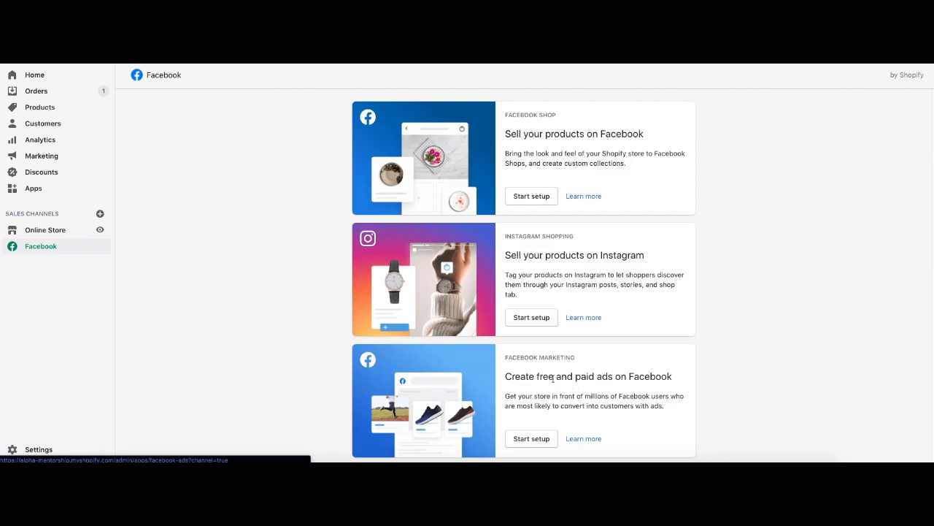
pyautogui.moveTo(487, 370)
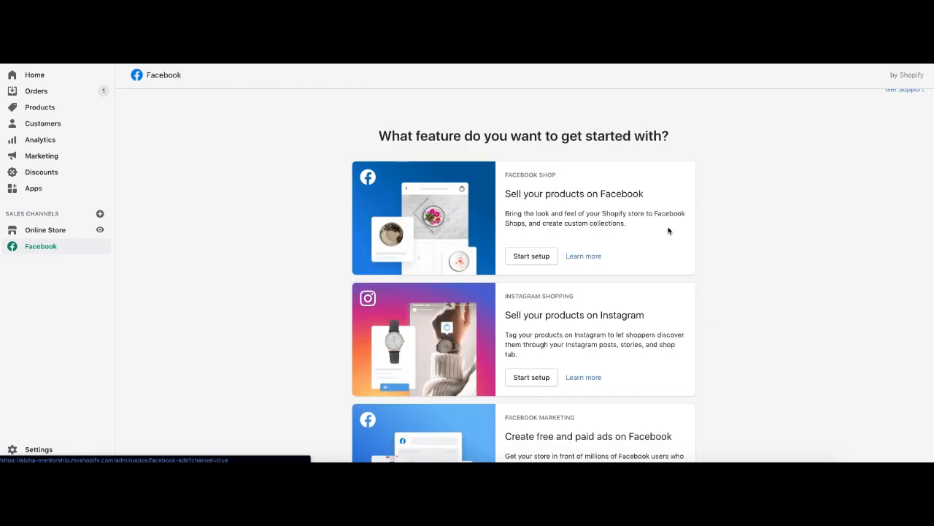
pyautogui.moveTo(499, 179)
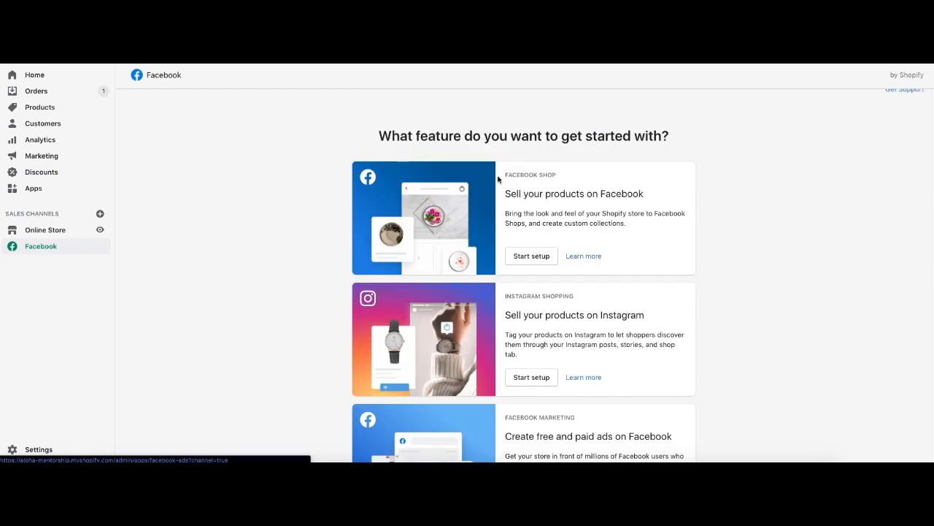
pyautogui.scroll(3)
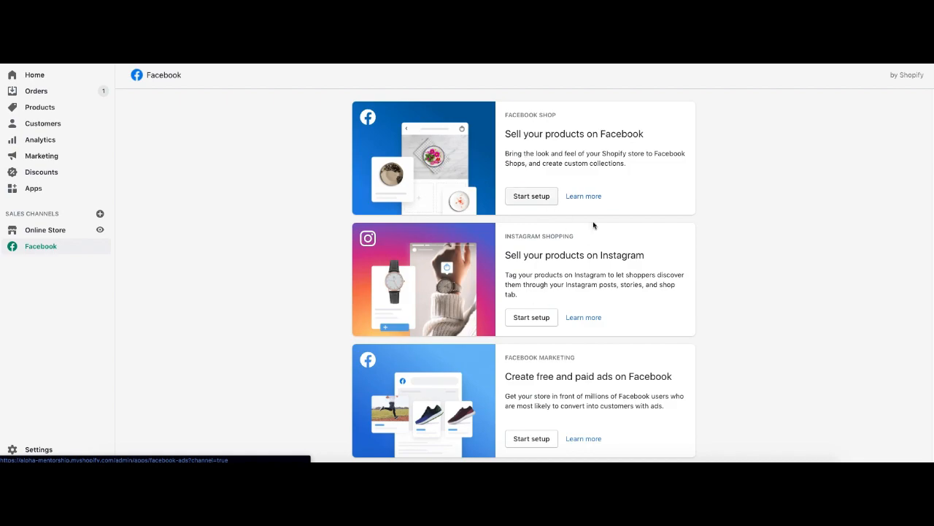
pyautogui.moveTo(730, 311)
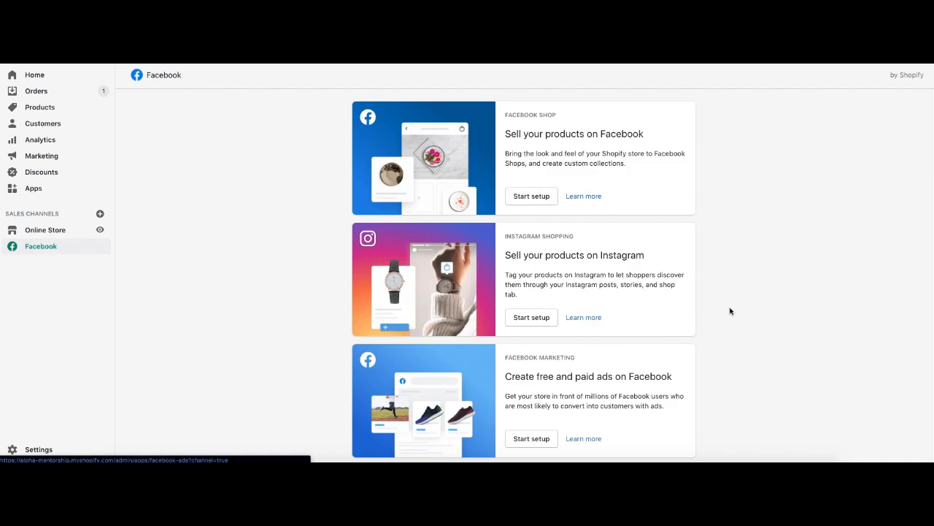
pyautogui.moveTo(476, 420)
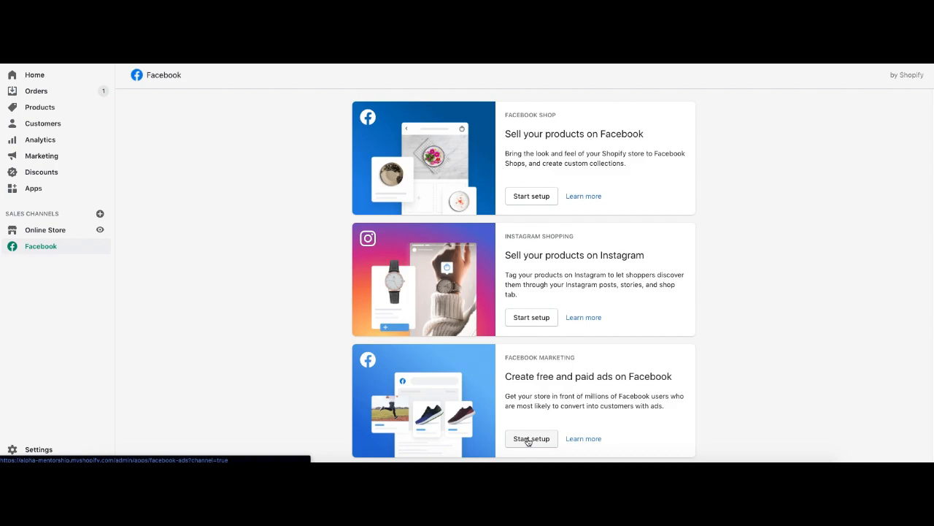
# - Start the Facebook Marketing setup and launch the Facebook account connection sign-in window
pyautogui.click(532, 437)
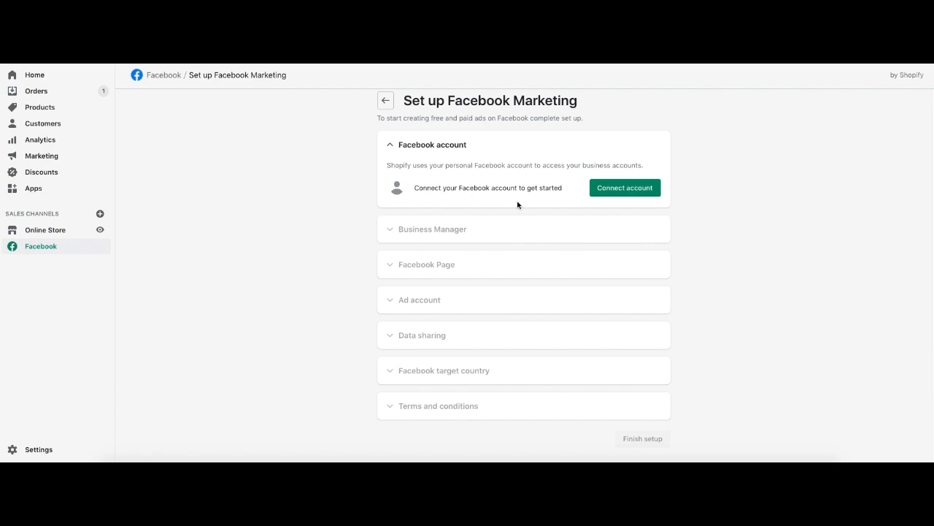
pyautogui.moveTo(625, 187)
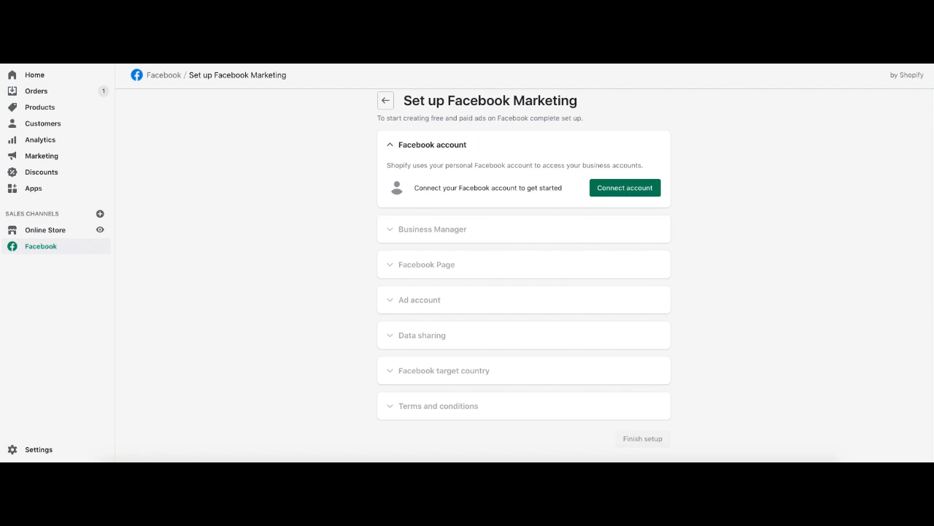
pyautogui.click(625, 187)
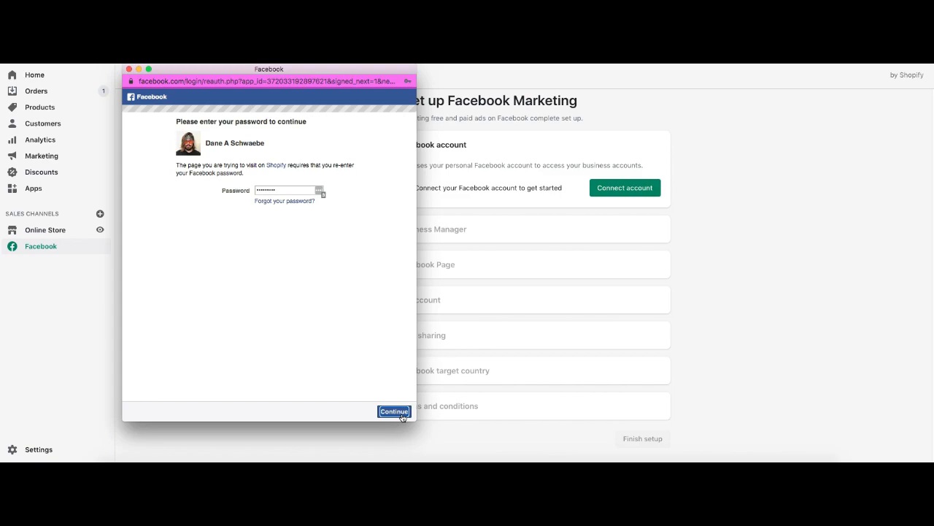
# - Sign in to Facebook with the account password and continue as the current user to Shopify's permission request
pyautogui.click(394, 412)
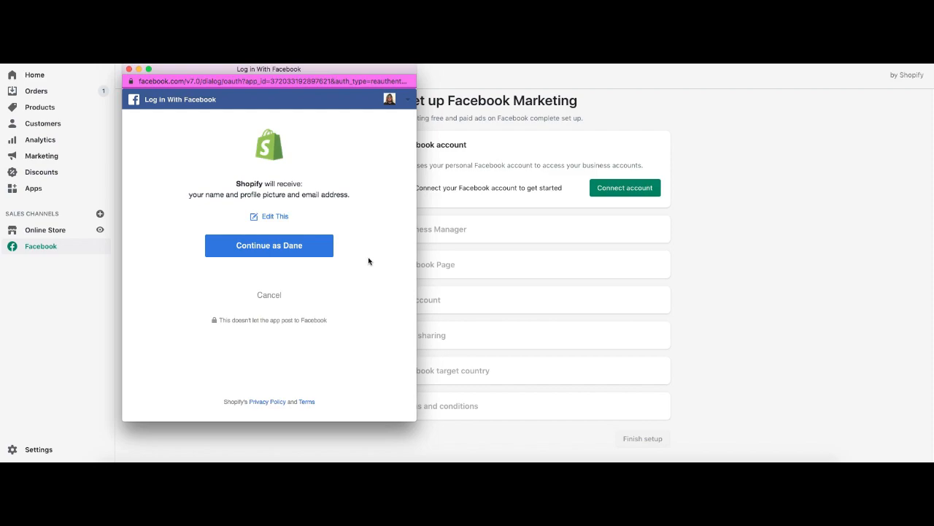
pyautogui.click(269, 246)
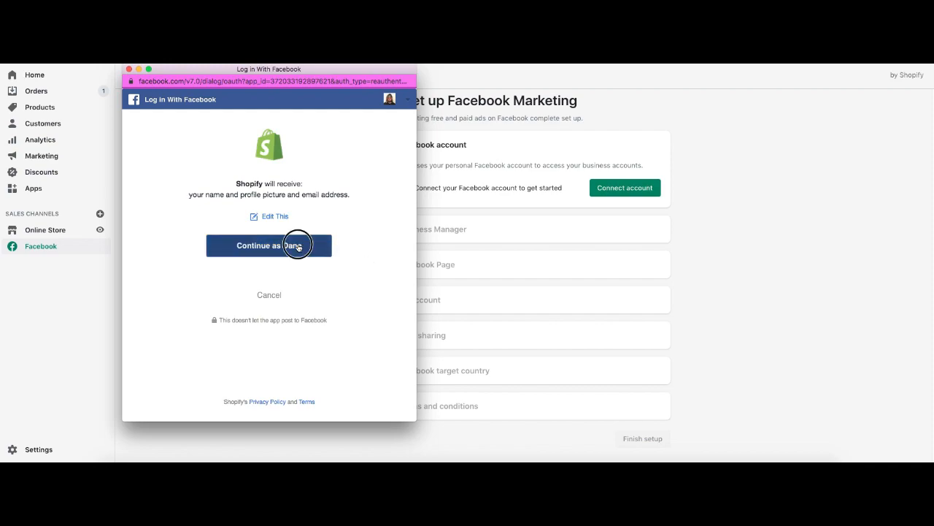
pyautogui.click(269, 245)
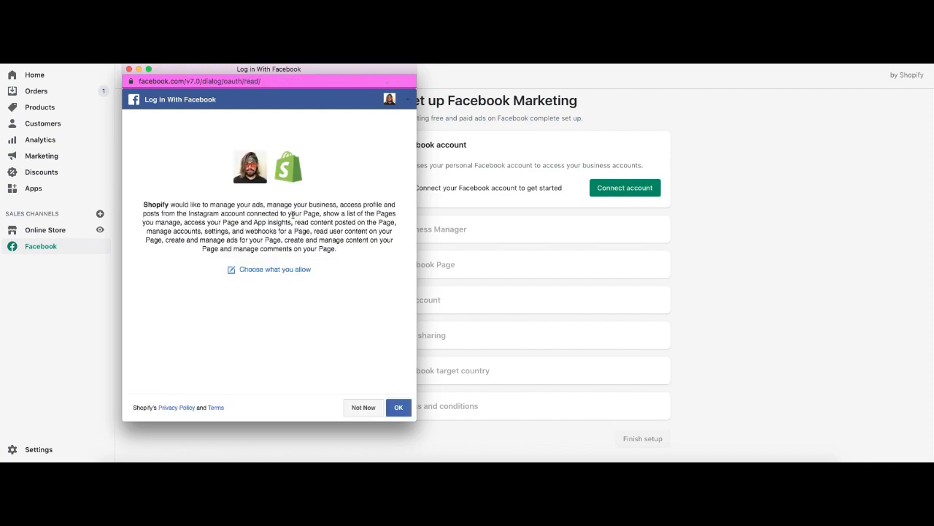
# - Review the detailed permissions Shopify may use and clear all permission selections
pyautogui.click(274, 268)
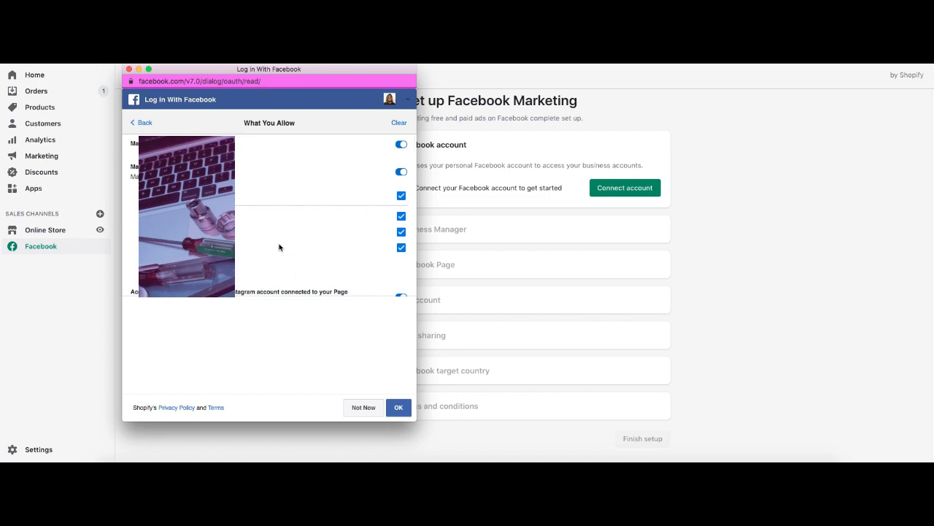
pyautogui.moveTo(246, 207)
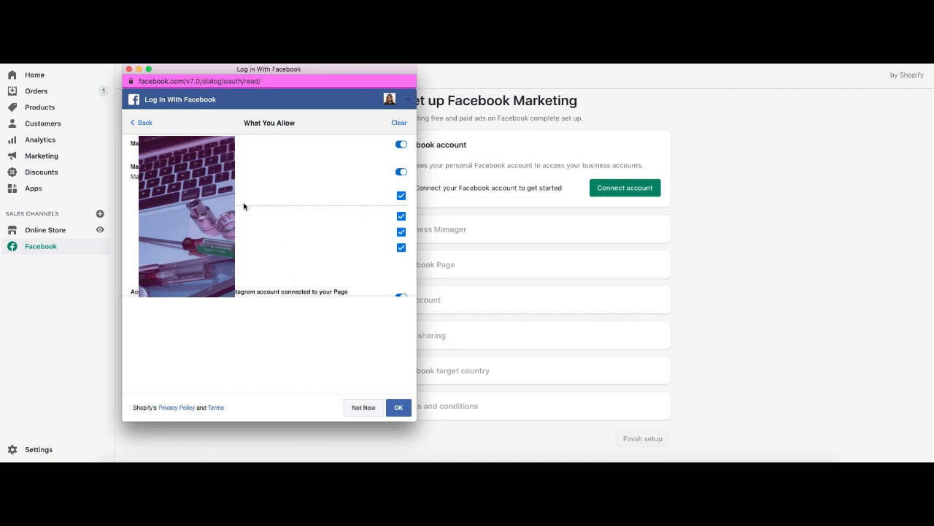
pyautogui.scroll(-3)
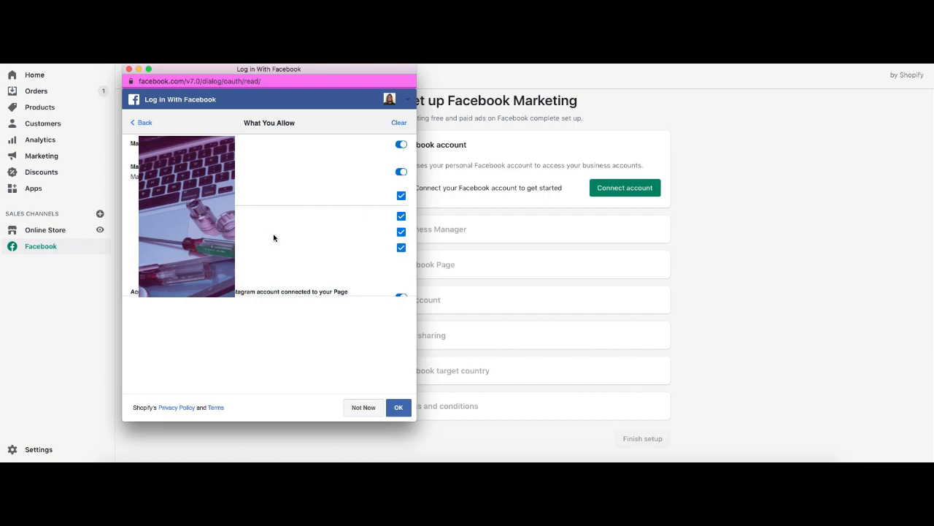
pyautogui.click(398, 123)
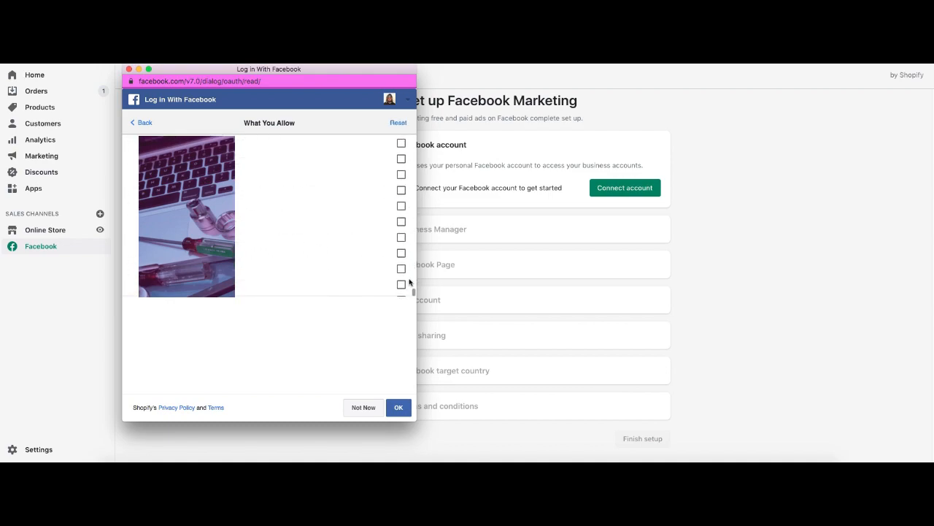
# - Finish connecting the Facebook account and expand the Business Manager step of the setup
pyautogui.click(398, 408)
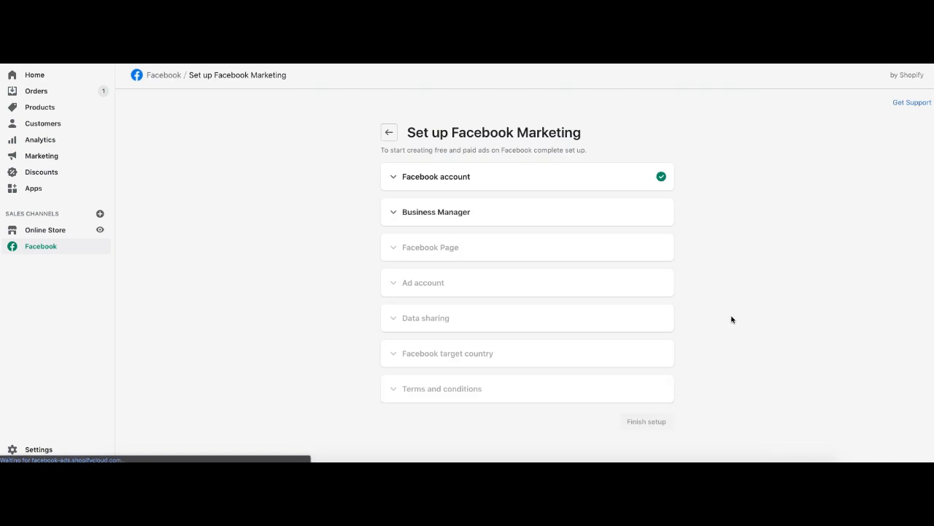
pyautogui.click(435, 212)
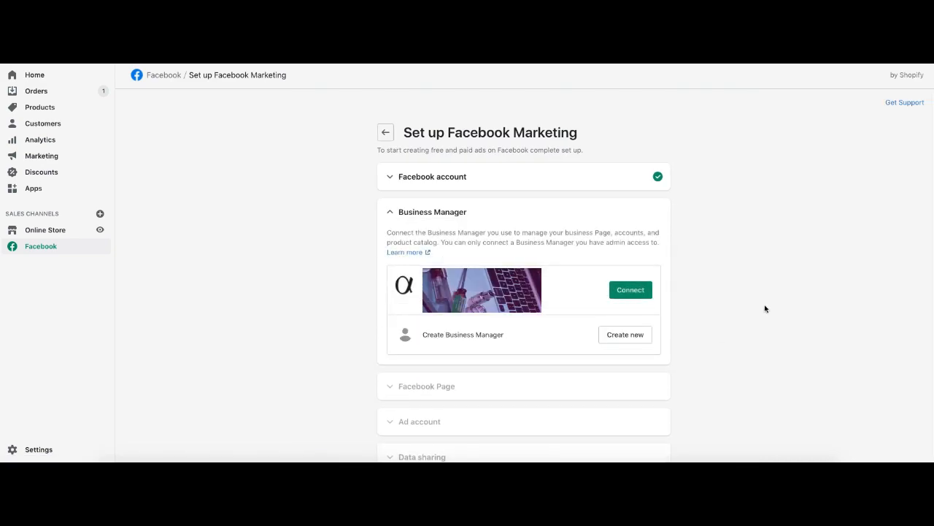
pyautogui.moveTo(490, 187)
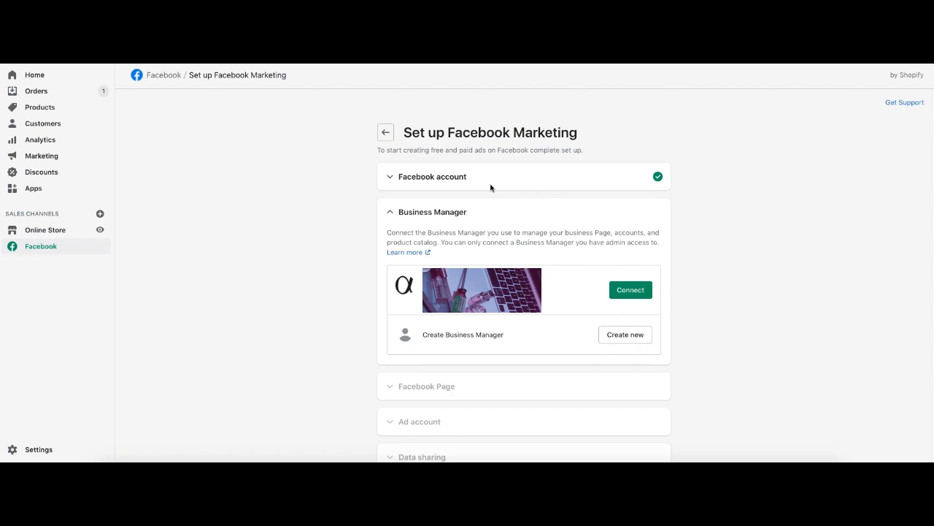
pyautogui.moveTo(722, 230)
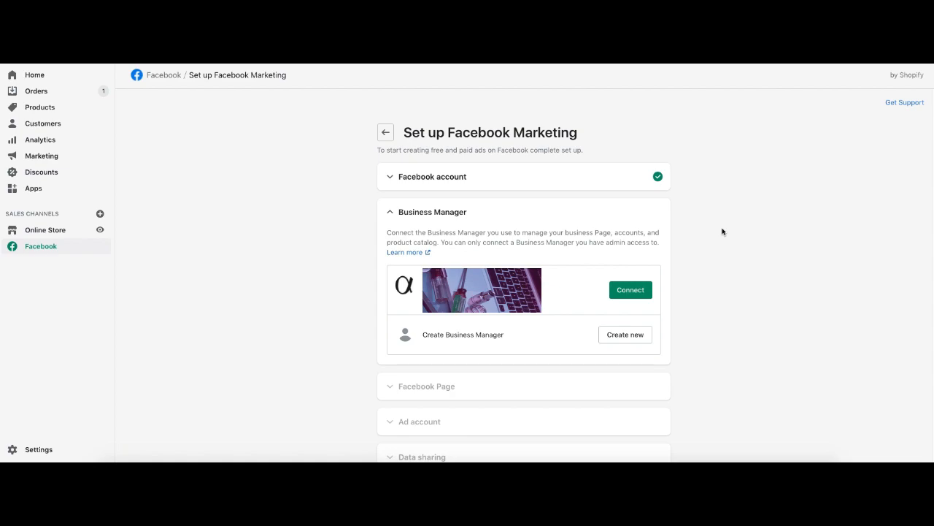
pyautogui.moveTo(727, 230)
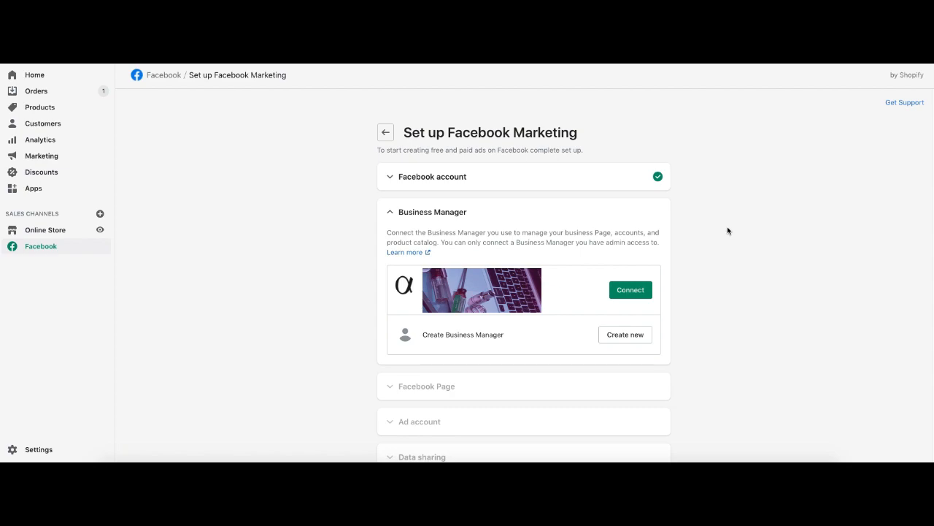
pyautogui.moveTo(555, 261)
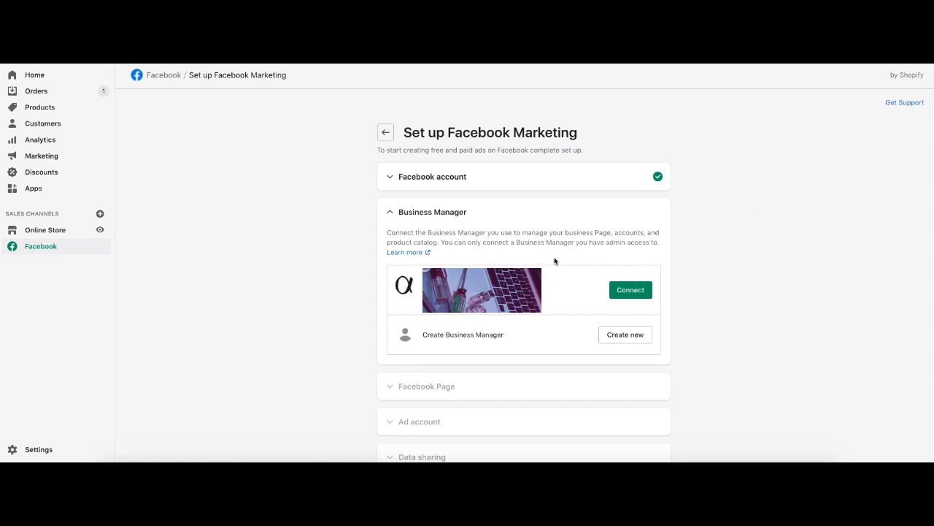
pyautogui.moveTo(631, 289)
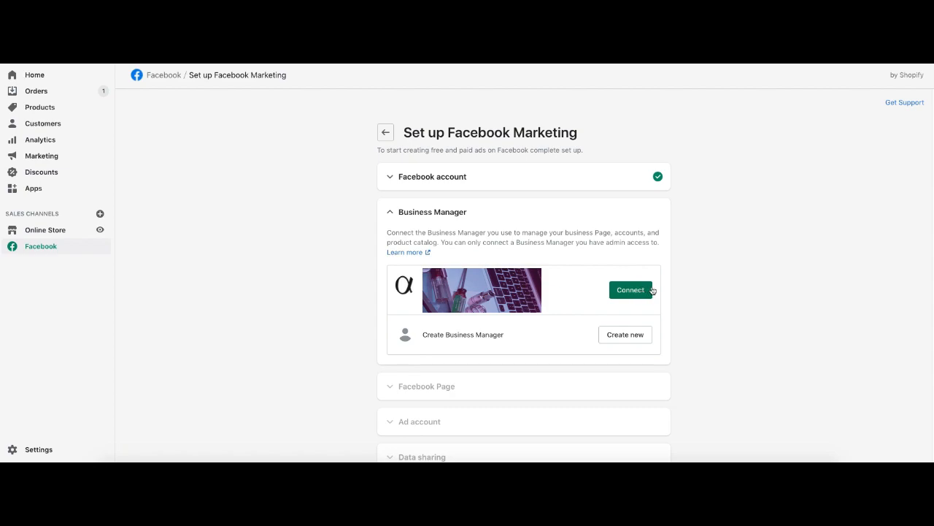
pyautogui.moveTo(488, 360)
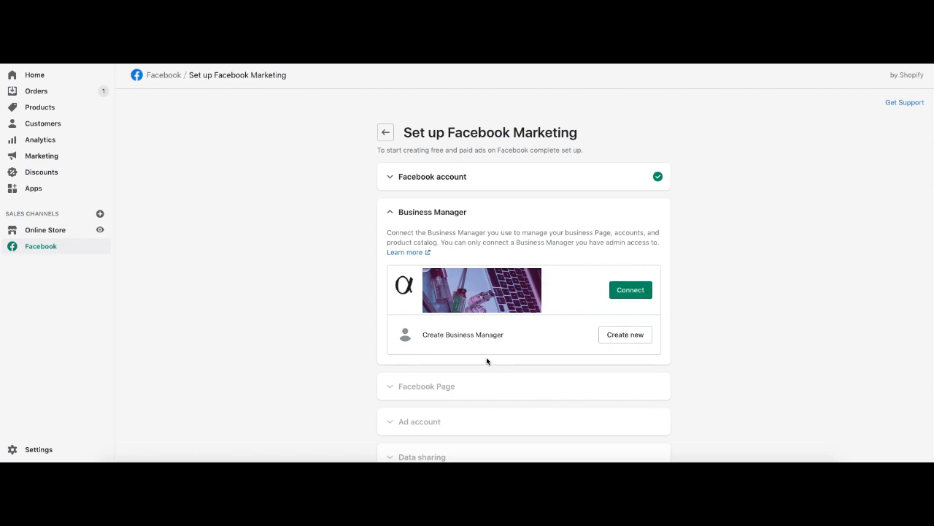
pyautogui.moveTo(602, 350)
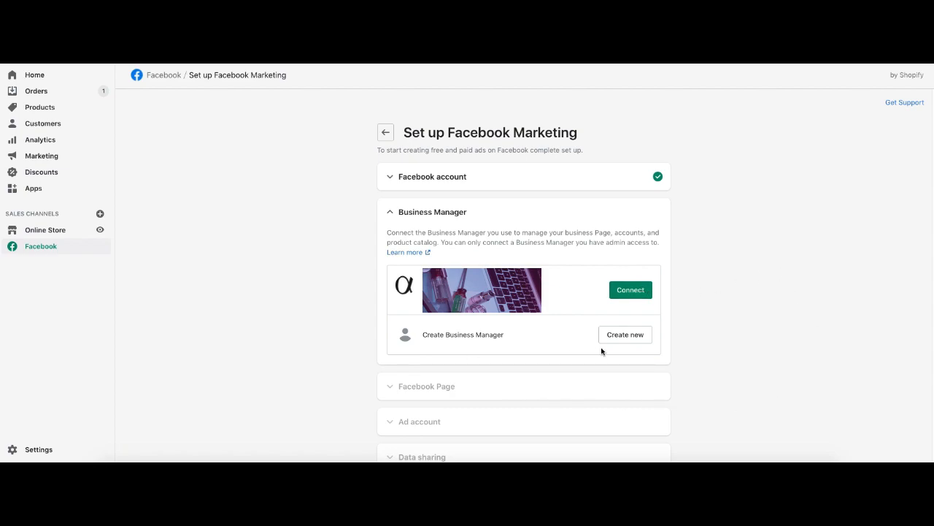
pyautogui.moveTo(733, 337)
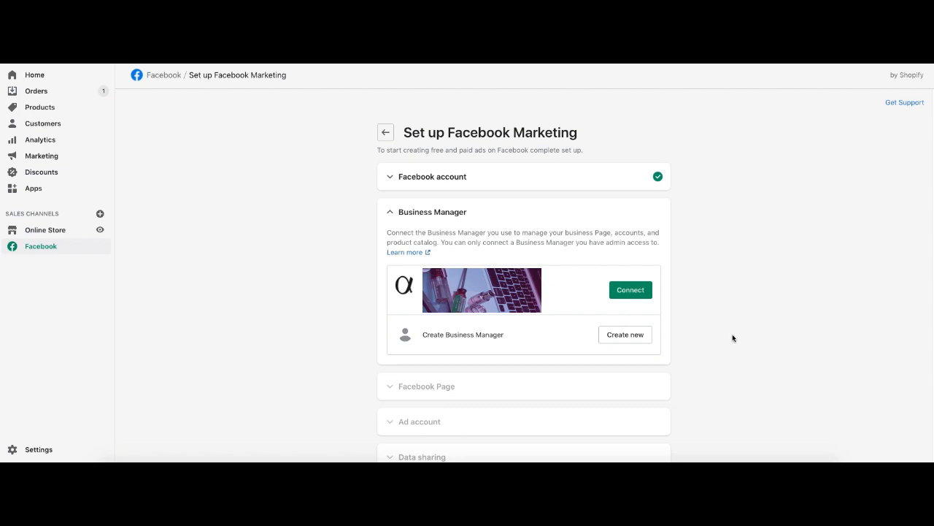
pyautogui.moveTo(682, 261)
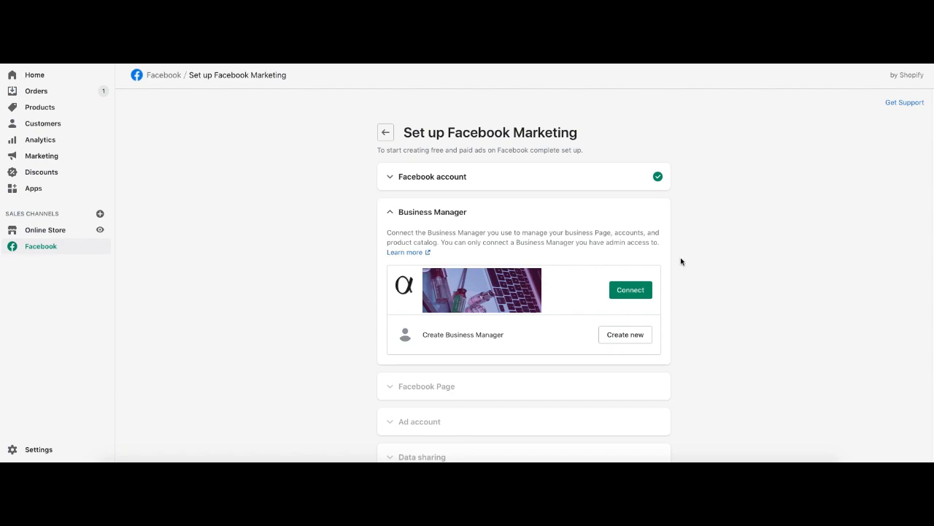
pyautogui.moveTo(685, 260)
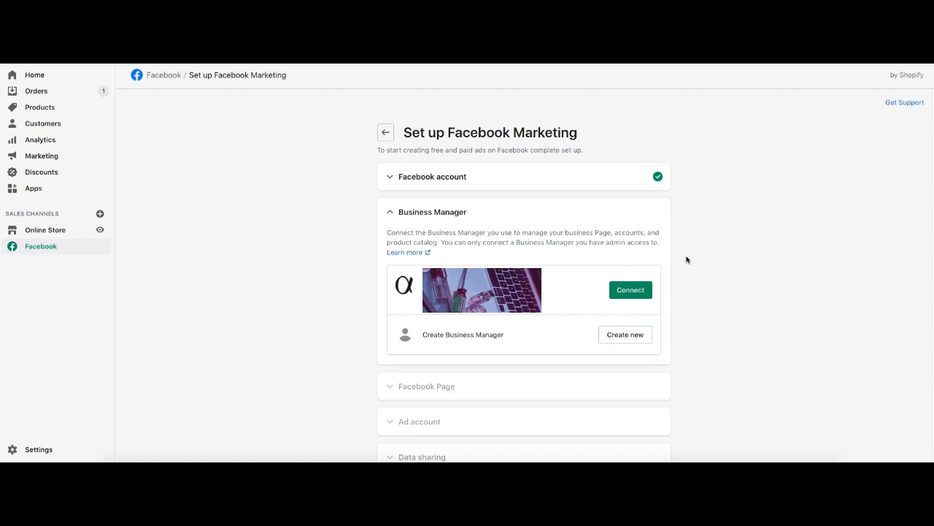
pyautogui.moveTo(491, 242)
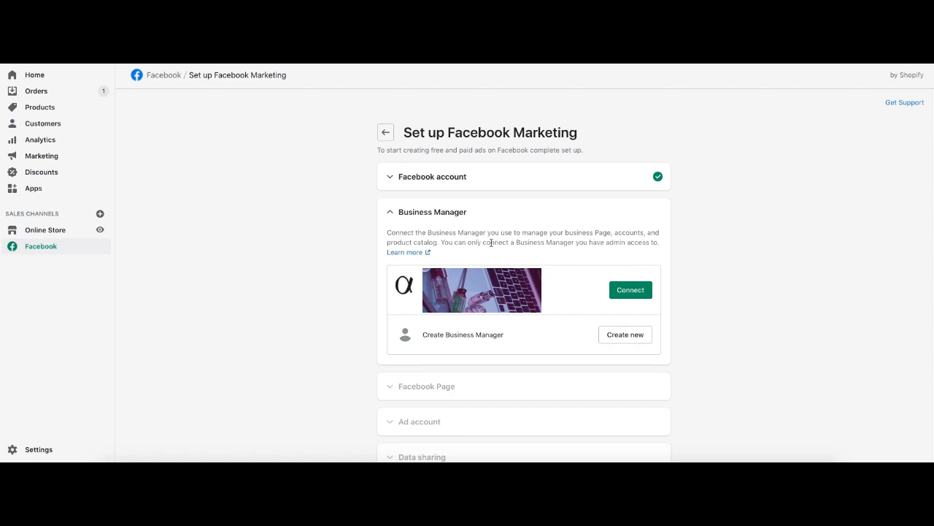
pyautogui.moveTo(581, 241)
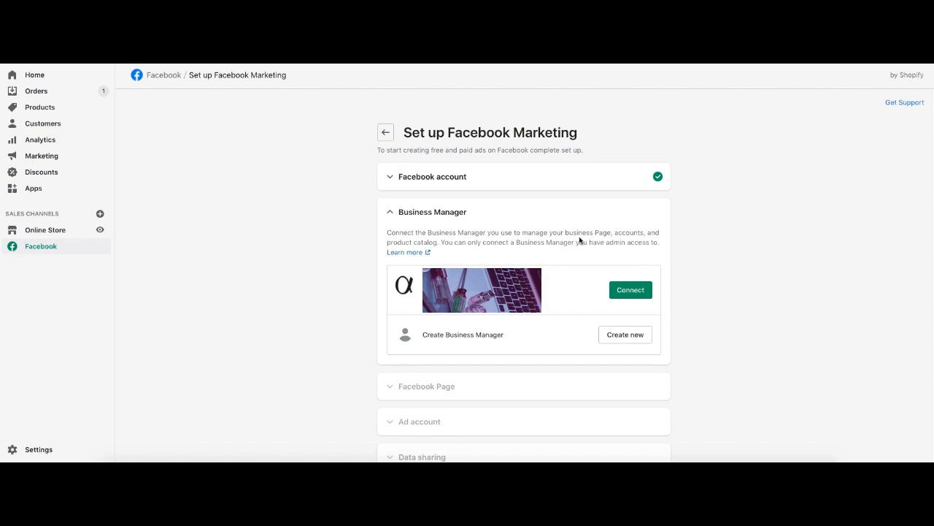
# - Connect the Business Manager and the first ad account, reaching Data sharing with Maximum selected
pyautogui.click(629, 289)
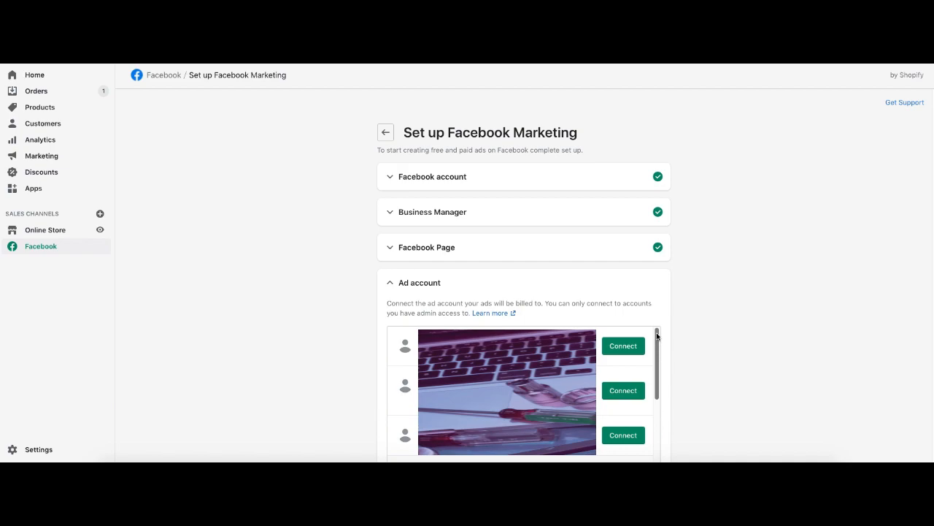
pyautogui.moveTo(624, 350)
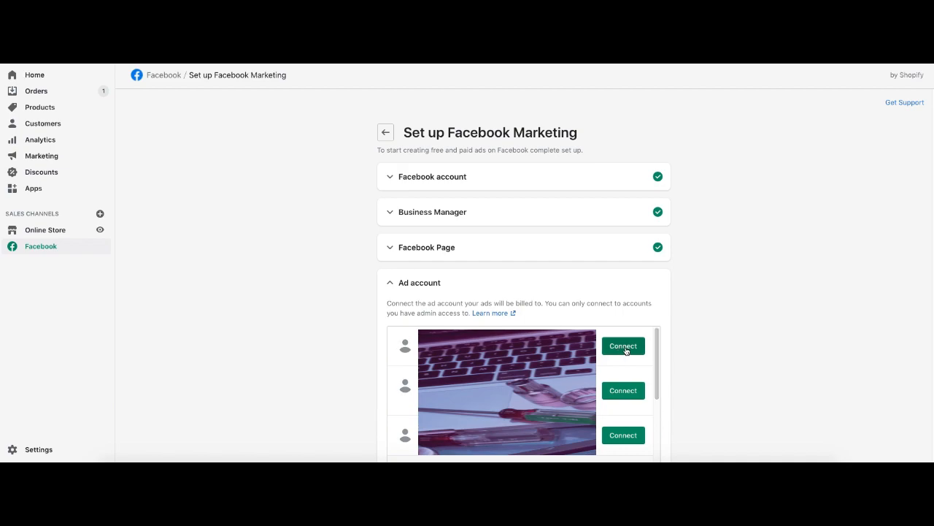
pyautogui.click(622, 345)
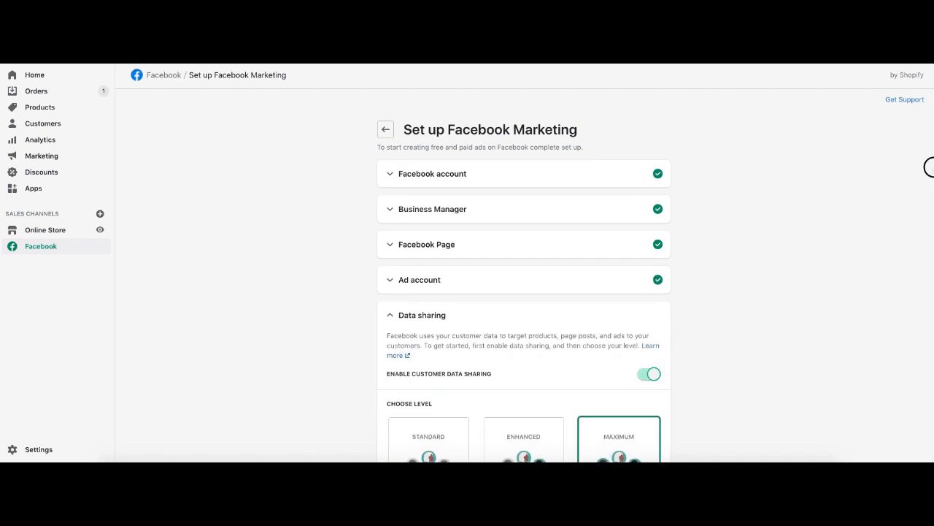
pyautogui.scroll(-3)
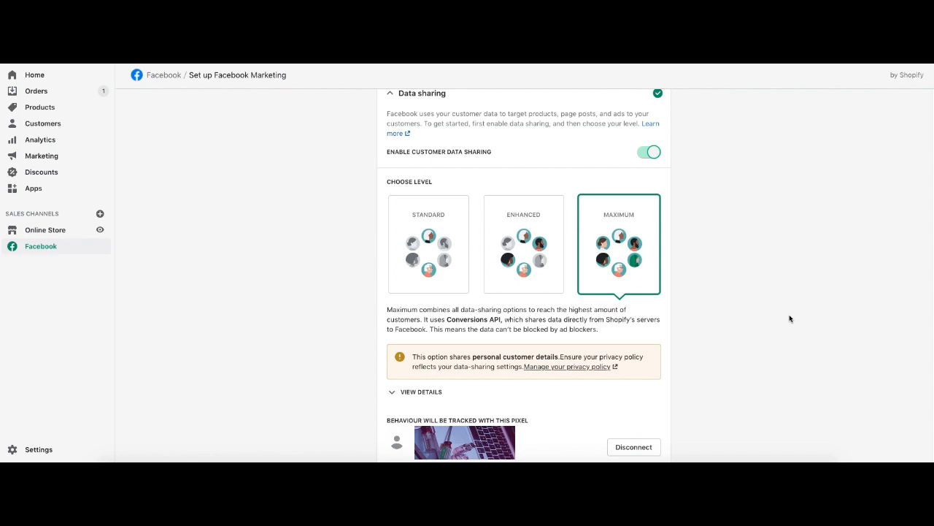
pyautogui.moveTo(531, 443)
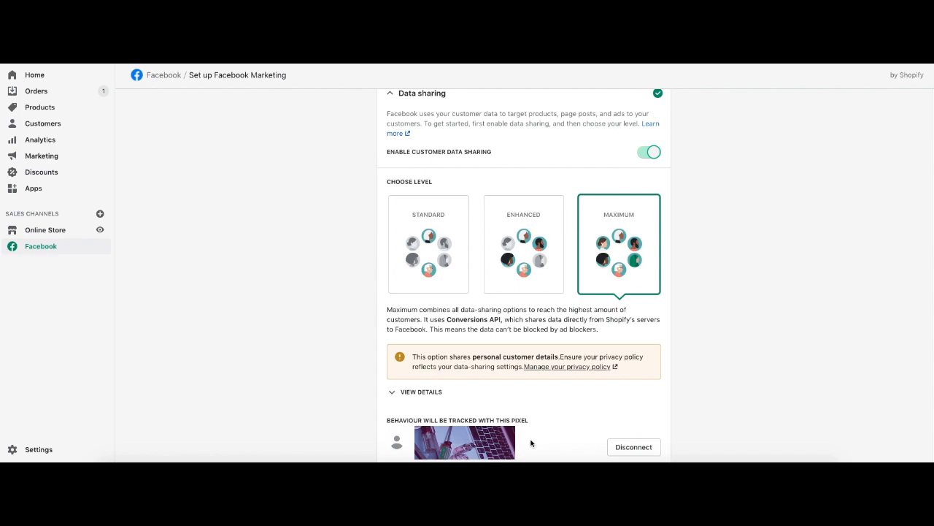
pyautogui.moveTo(519, 444)
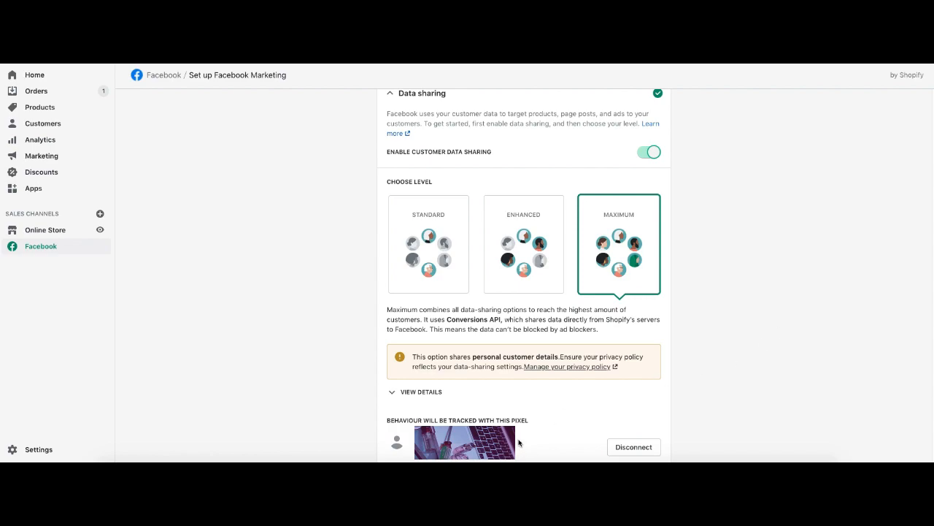
pyautogui.moveTo(426, 169)
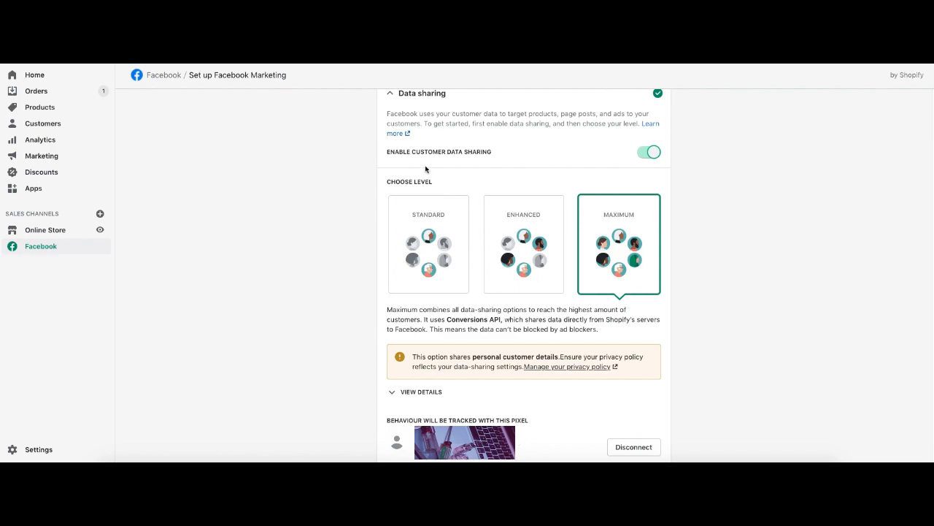
pyautogui.moveTo(298, 150)
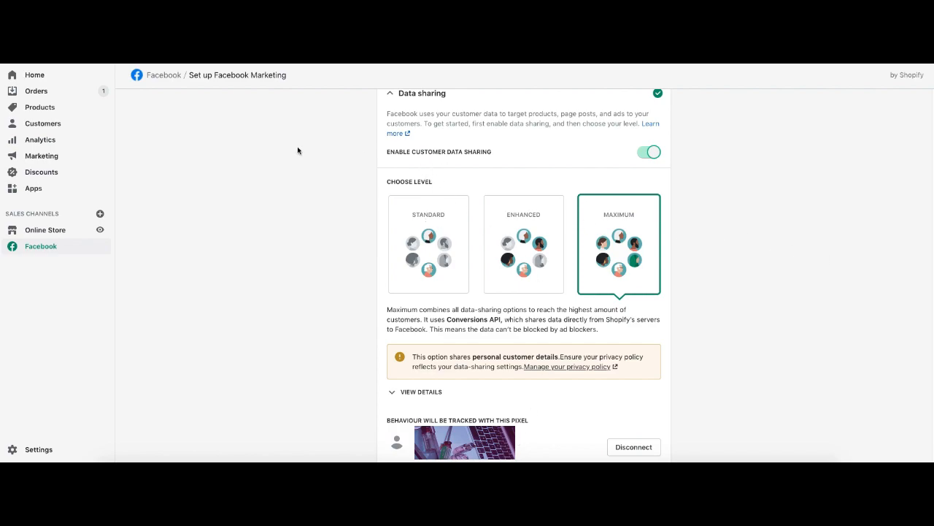
pyautogui.moveTo(845, 260)
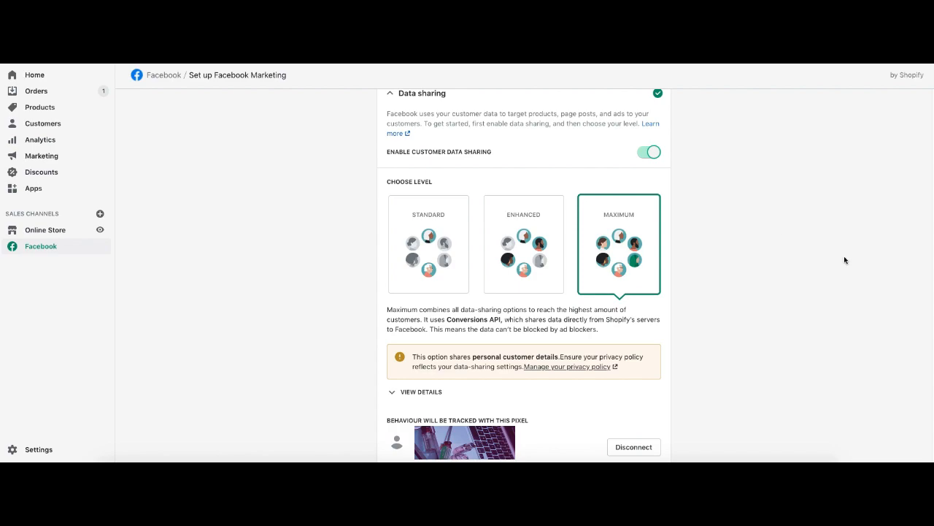
pyautogui.moveTo(504, 289)
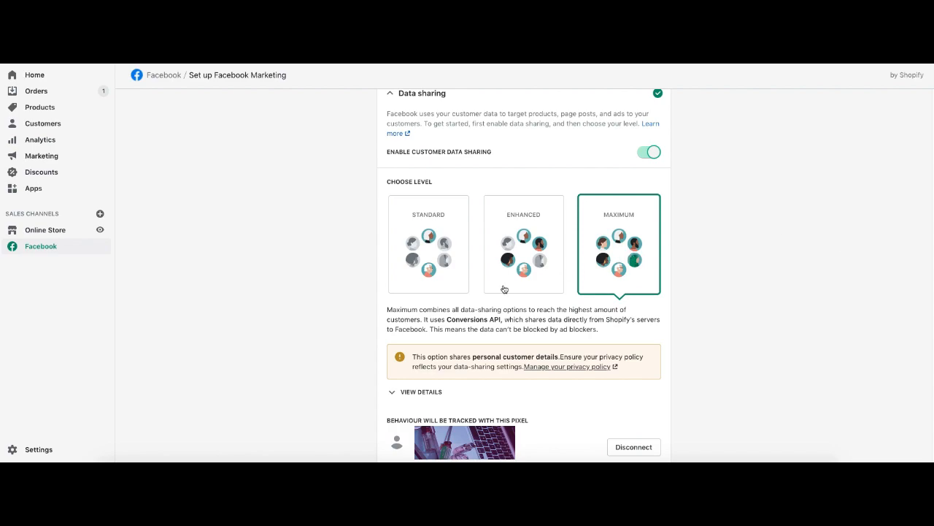
pyautogui.moveTo(523, 319)
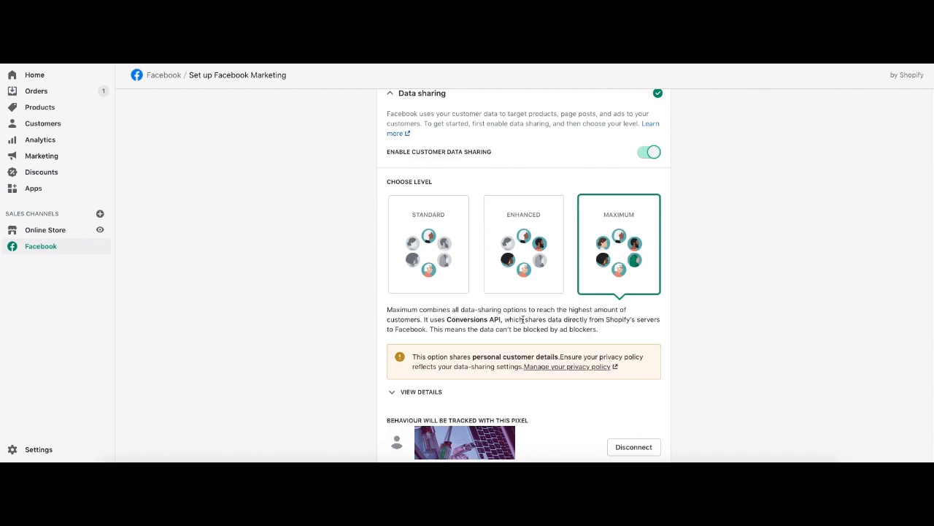
pyautogui.moveTo(698, 327)
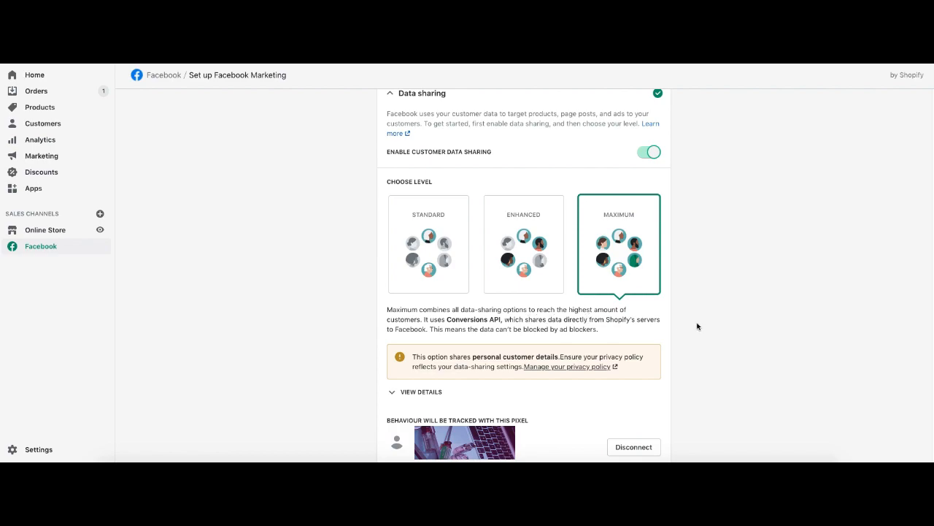
pyautogui.moveTo(646, 324)
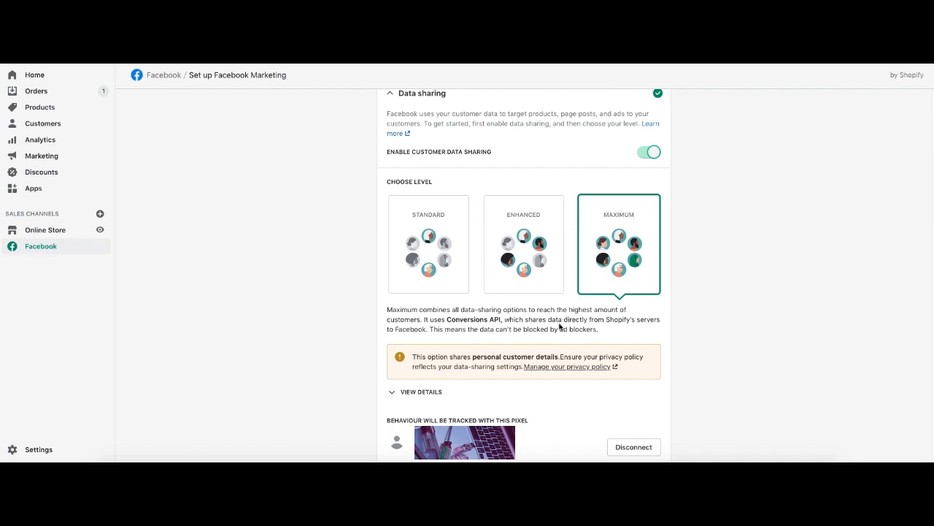
pyautogui.moveTo(638, 333)
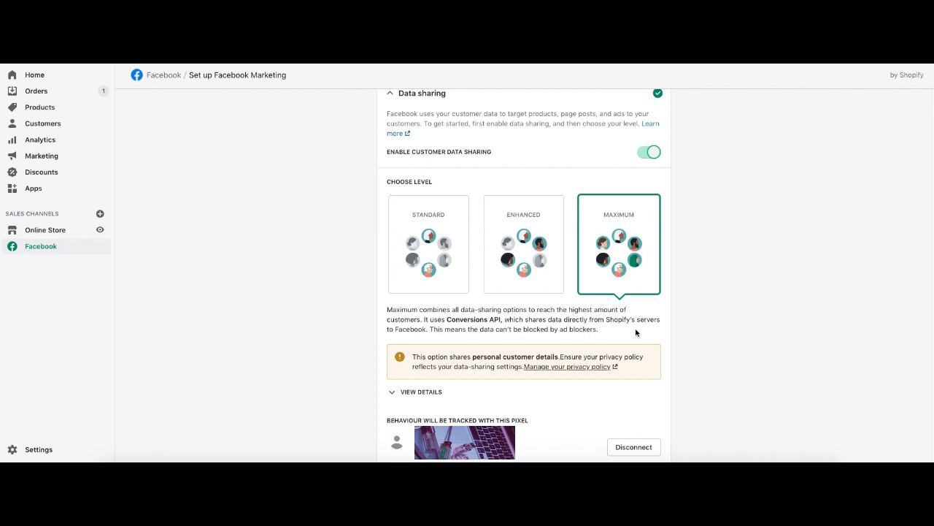
# - Preview the Standard and Enhanced data-sharing levels, then set sharing back to Maximum
pyautogui.click(429, 244)
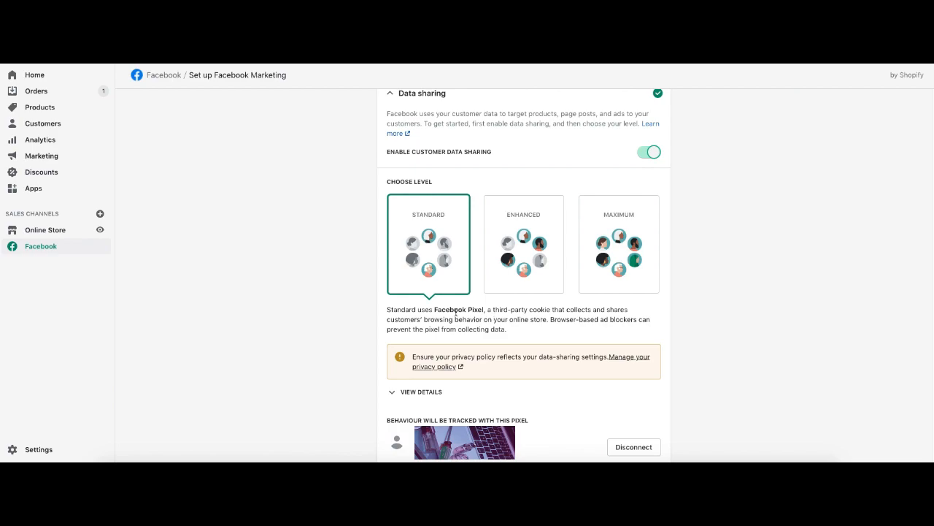
pyautogui.moveTo(717, 324)
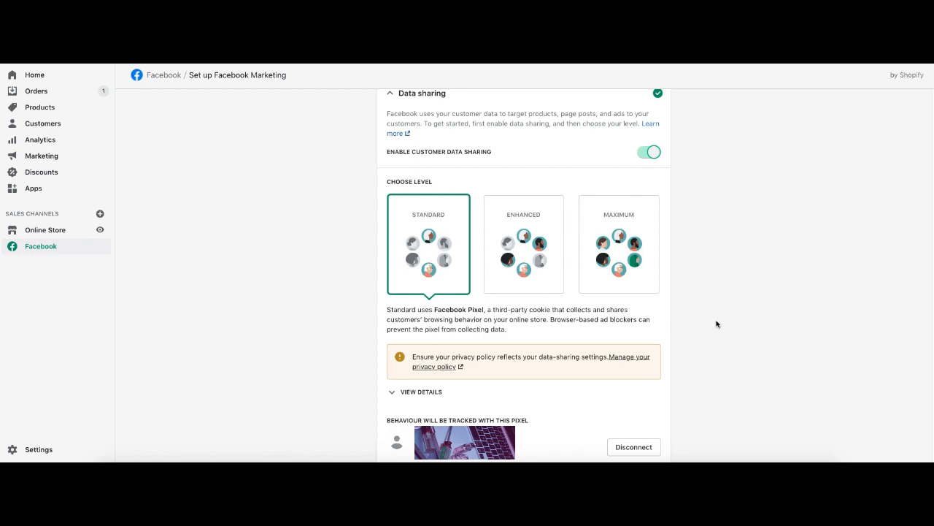
pyautogui.click(523, 243)
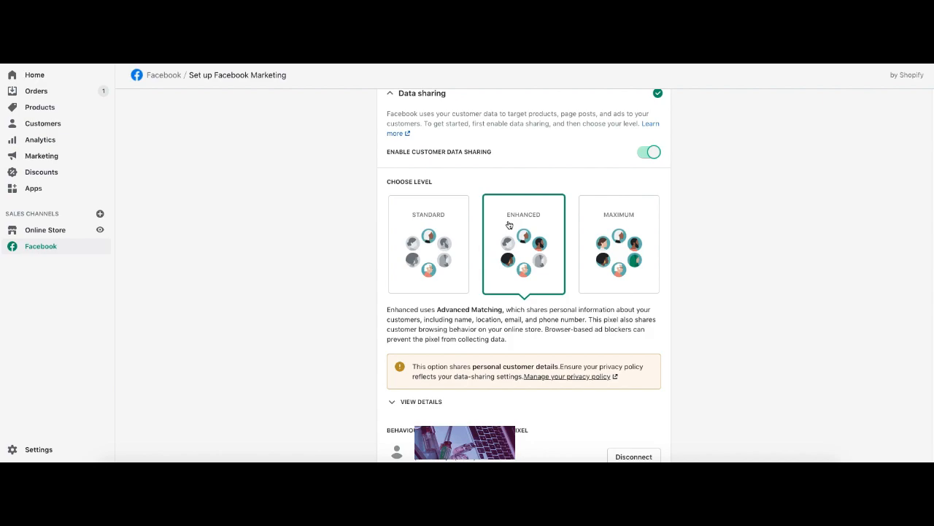
pyautogui.moveTo(424, 327)
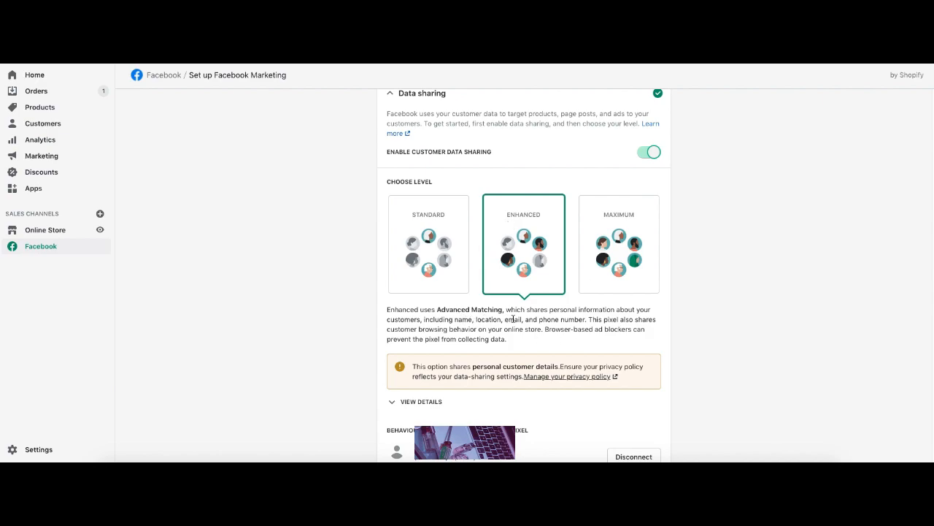
pyautogui.moveTo(663, 322)
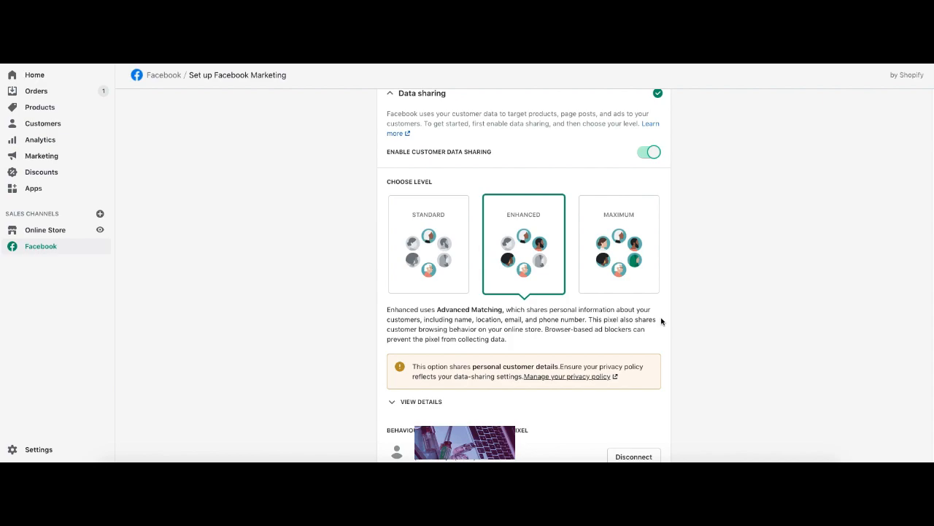
pyautogui.click(619, 244)
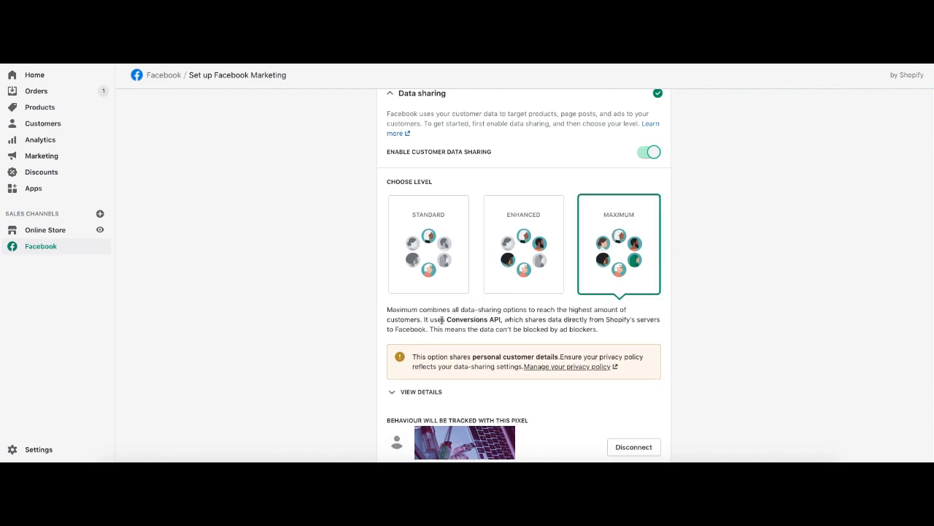
pyautogui.moveTo(762, 295)
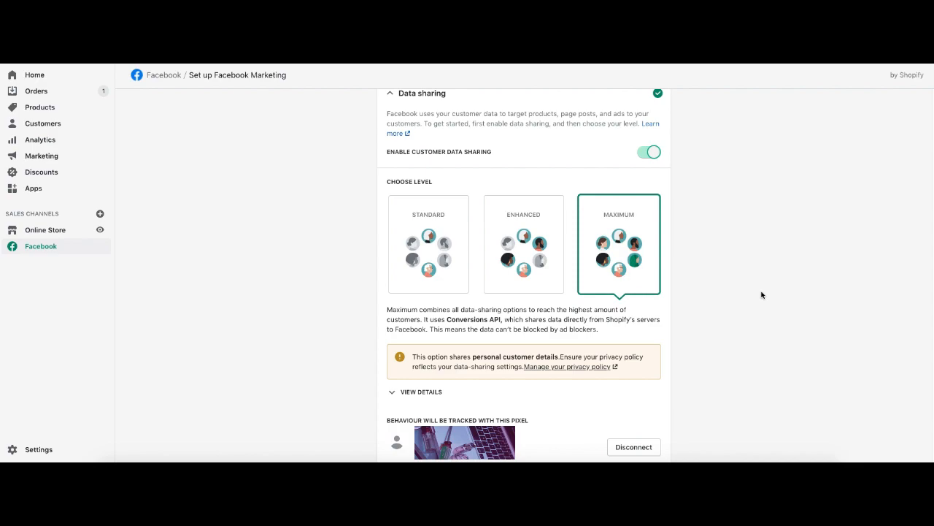
pyautogui.moveTo(473, 322)
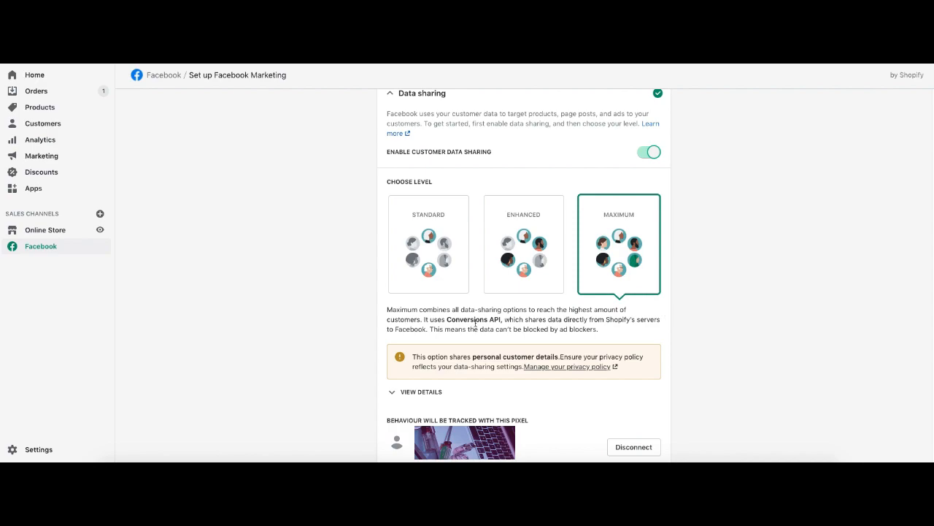
pyautogui.moveTo(791, 374)
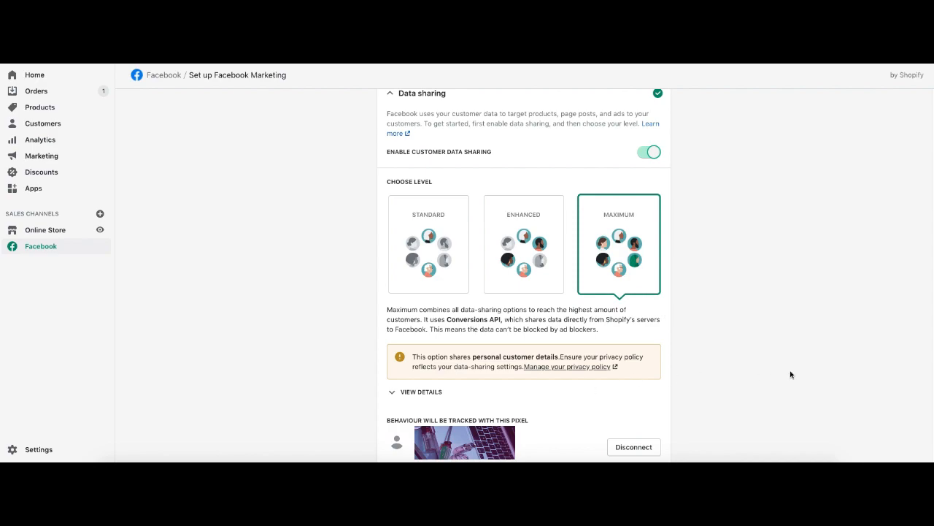
pyautogui.moveTo(792, 368)
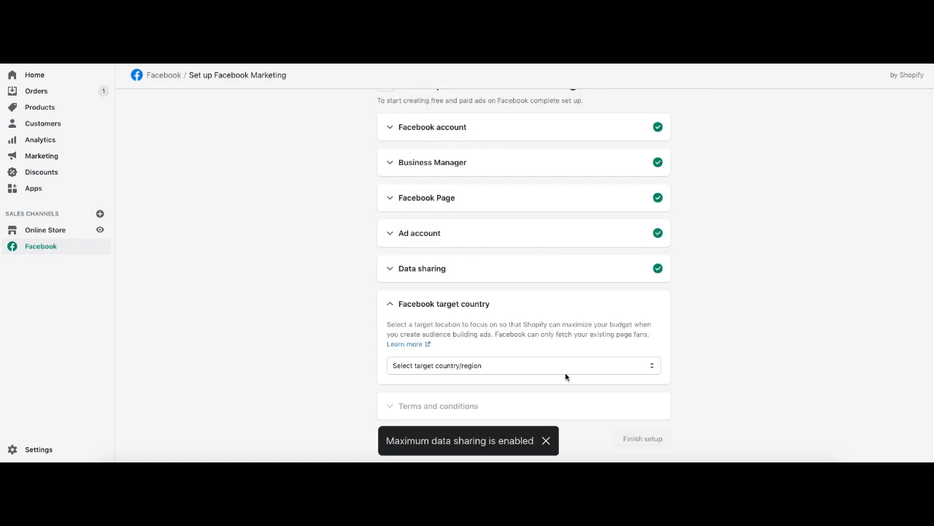
# - Choose a target country and finish the setup so Facebook Marketing shows Active
pyautogui.click(523, 365)
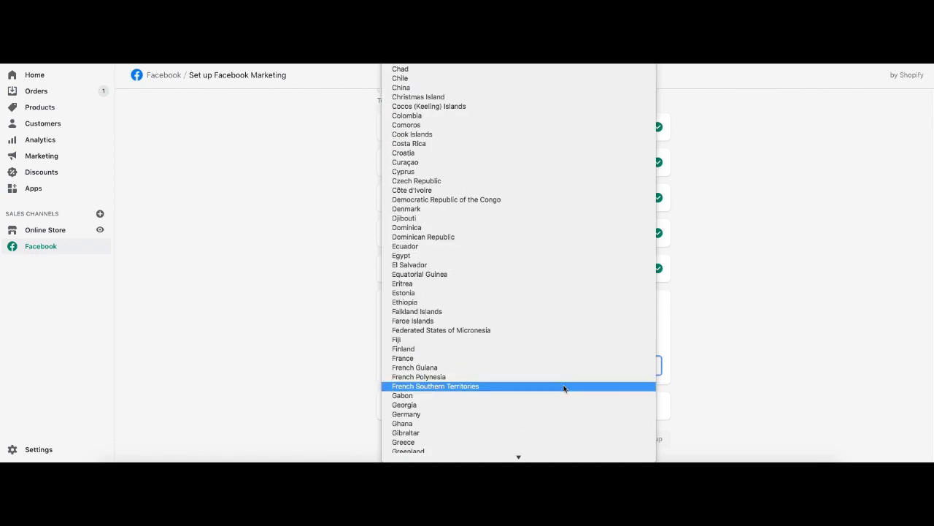
pyautogui.scroll(-3)
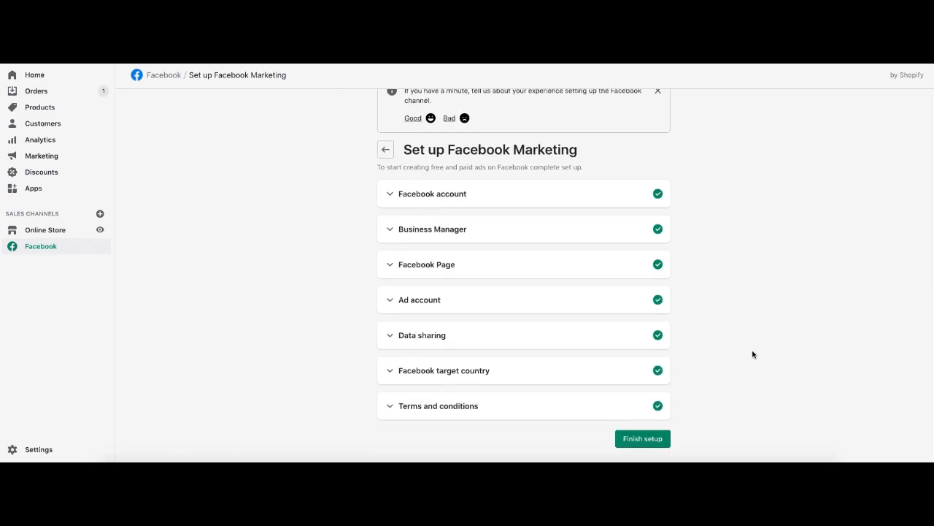
pyautogui.click(642, 438)
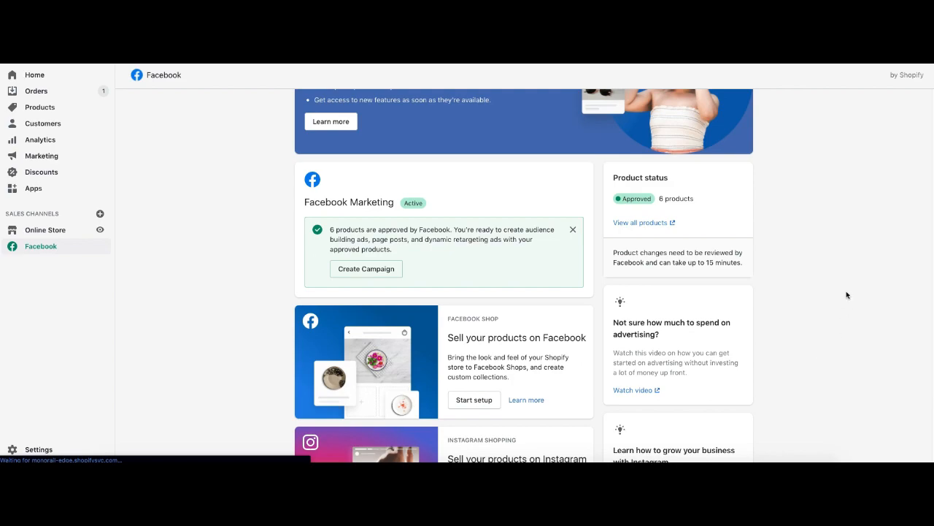
pyautogui.moveTo(400, 210)
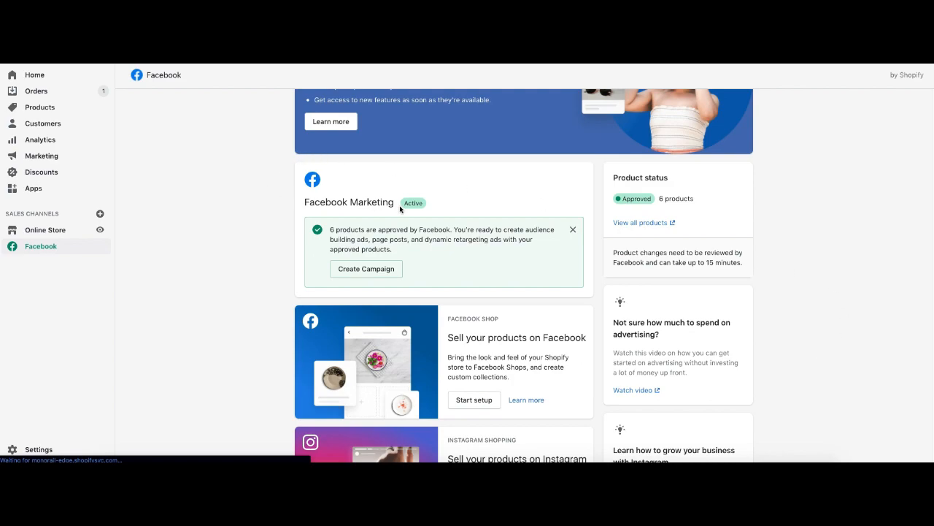
pyautogui.moveTo(381, 198)
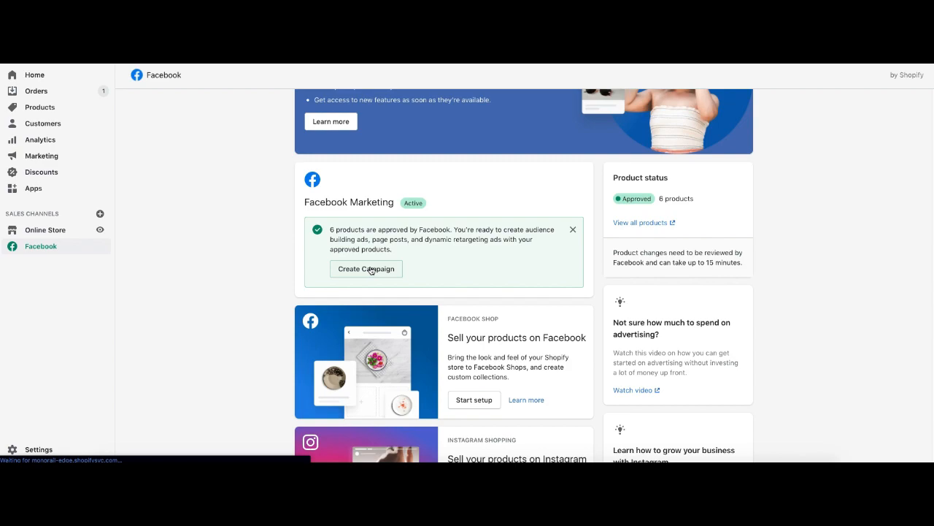
pyautogui.moveTo(438, 249)
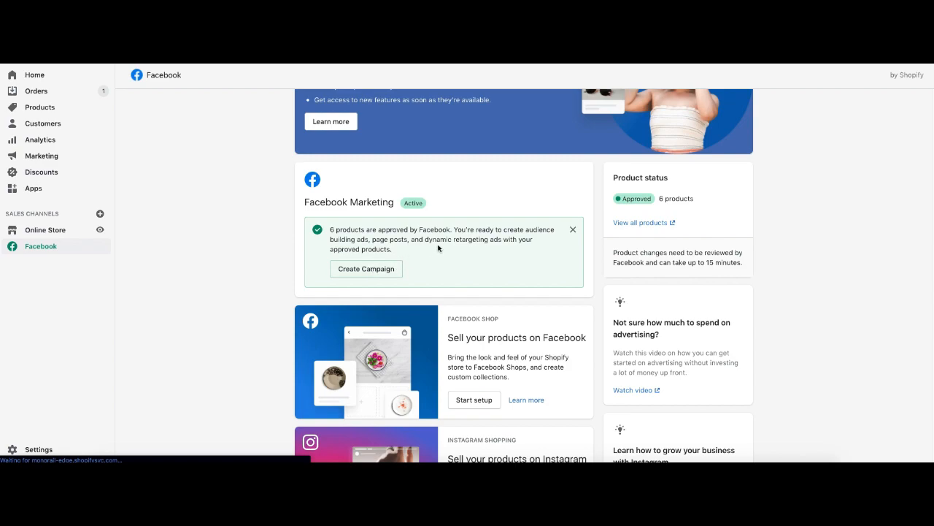
pyautogui.scroll(-3)
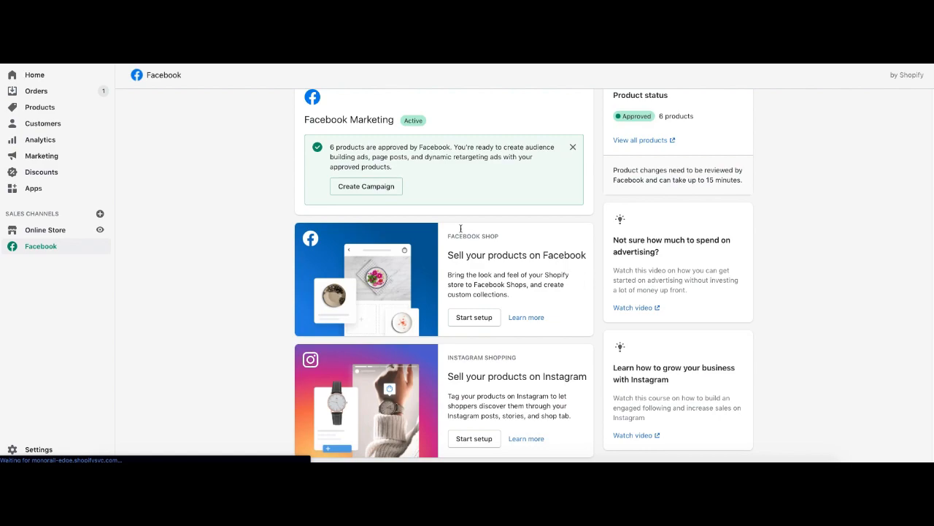
pyautogui.moveTo(544, 362)
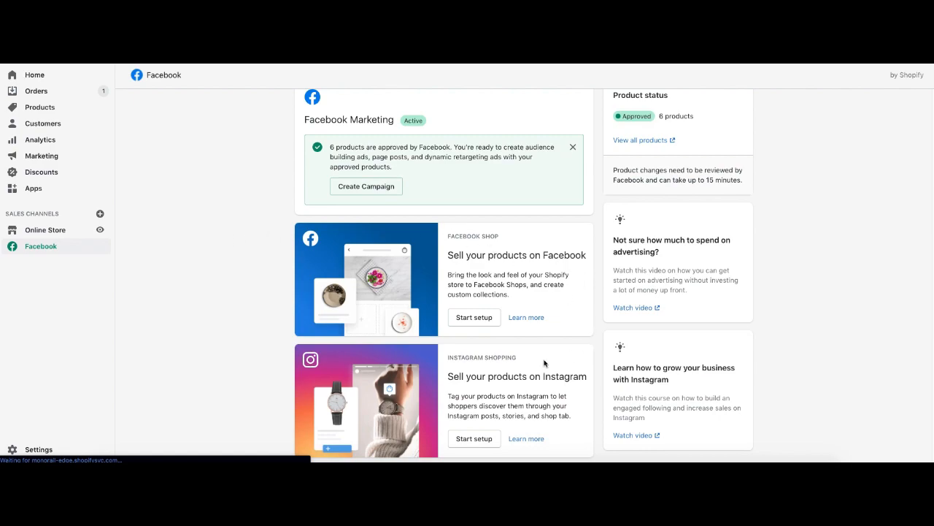
pyautogui.moveTo(620, 349)
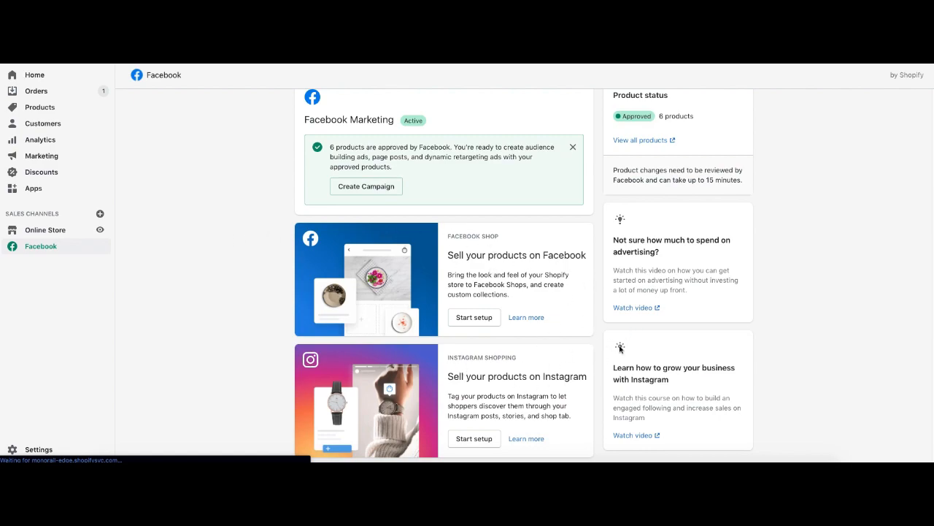
pyautogui.moveTo(595, 371)
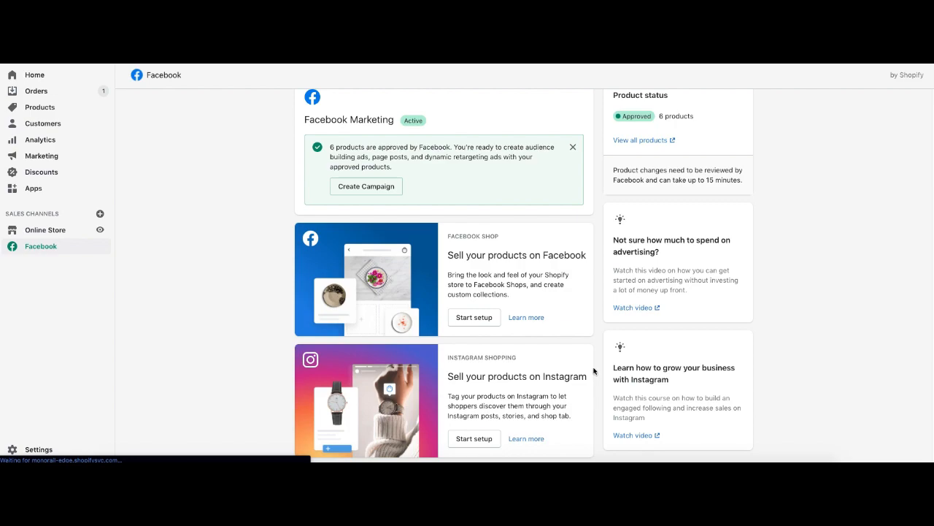
pyautogui.moveTo(569, 356)
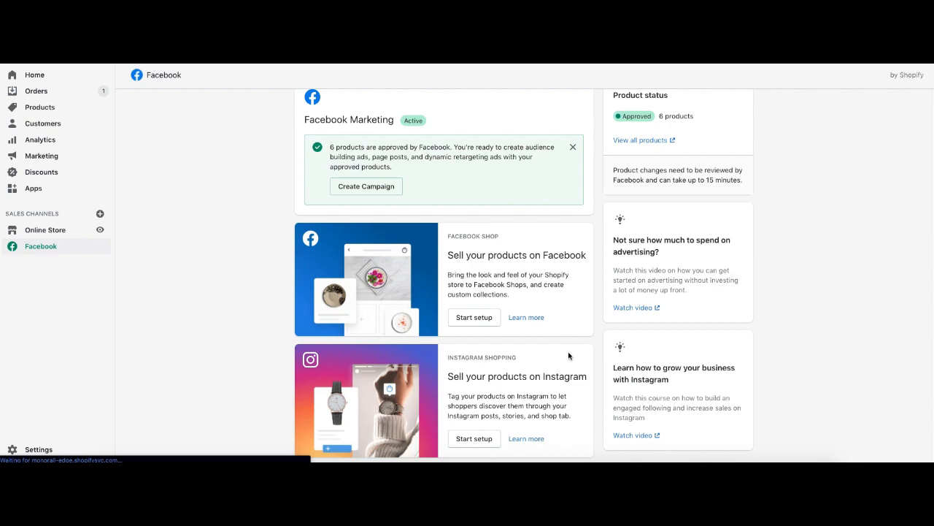
pyautogui.moveTo(607, 319)
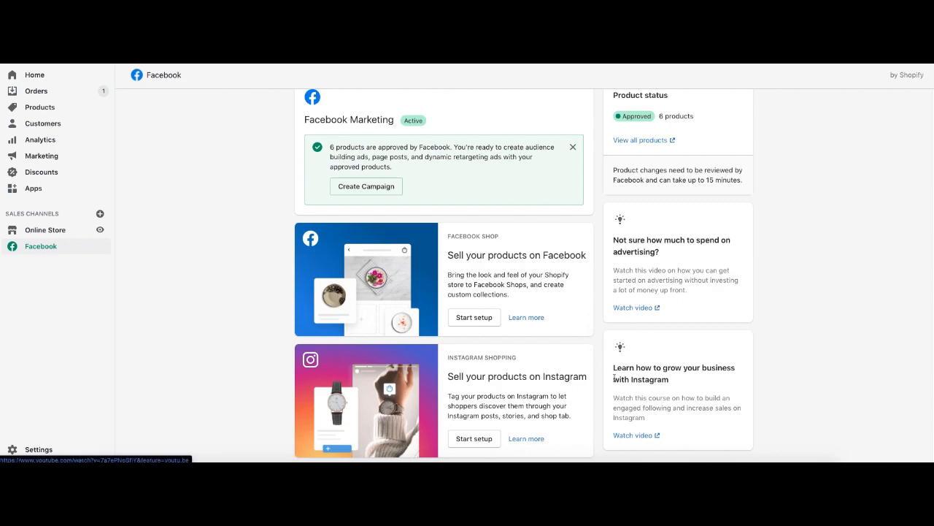
pyautogui.moveTo(606, 368)
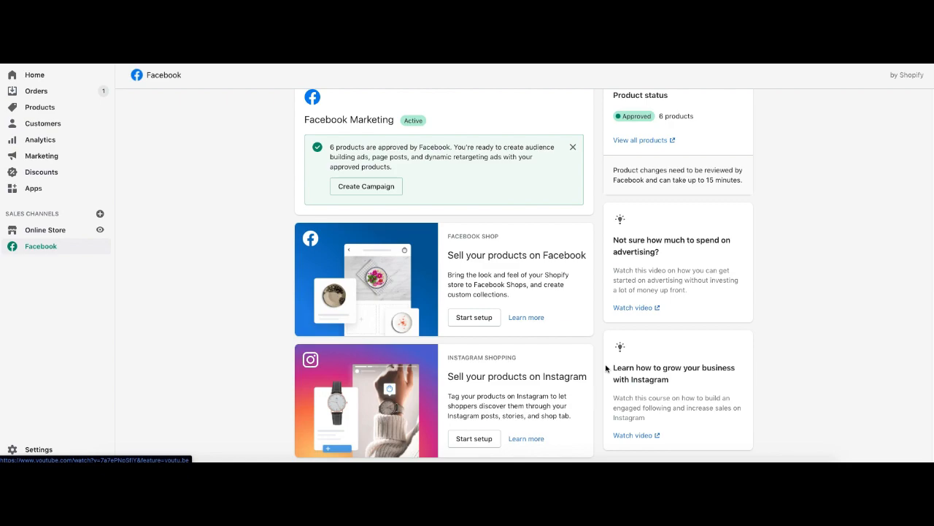
pyautogui.moveTo(552, 373)
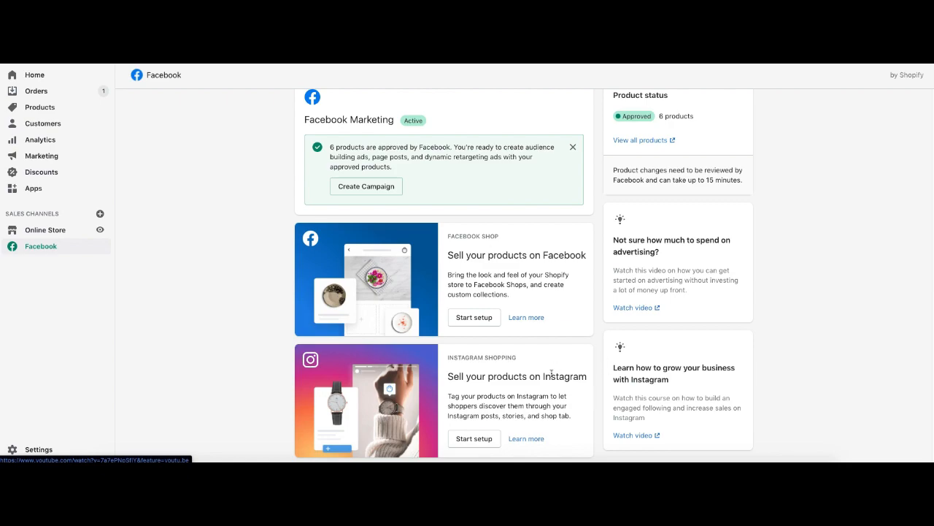
pyautogui.scroll(3)
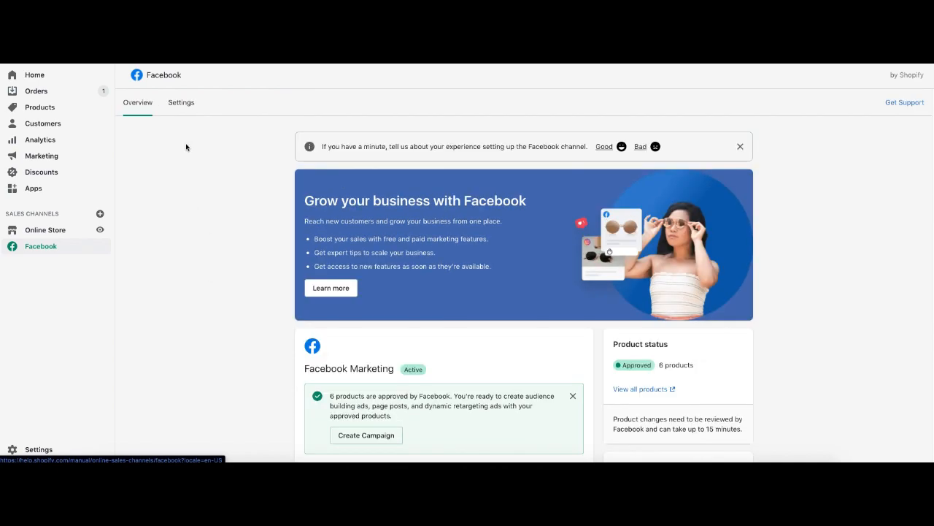
# - View the Facebook channel Settings listing the connected account, Business Manager and Page
pyautogui.click(181, 102)
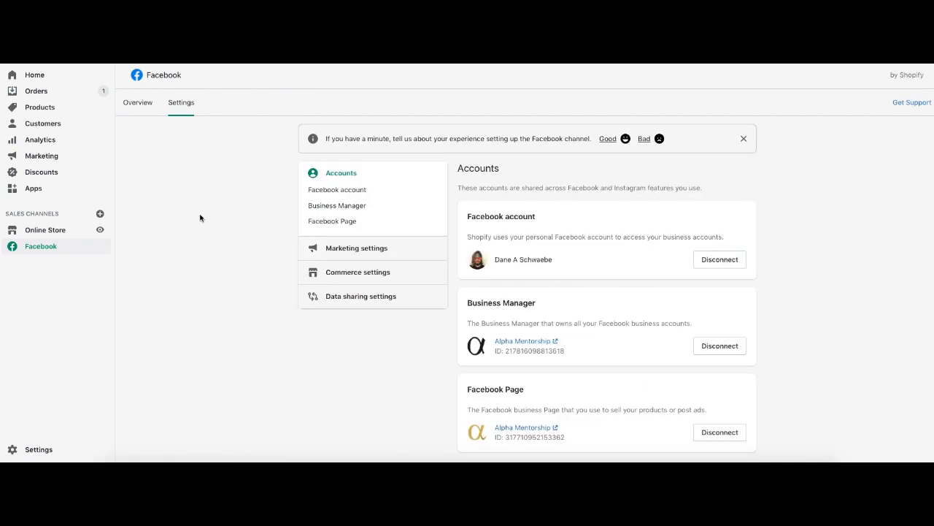
pyautogui.moveTo(584, 225)
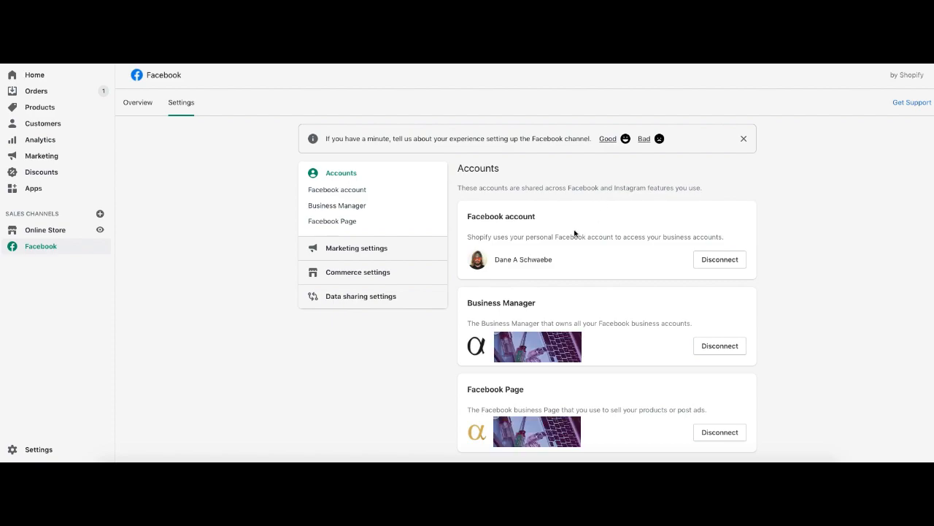
pyautogui.moveTo(562, 254)
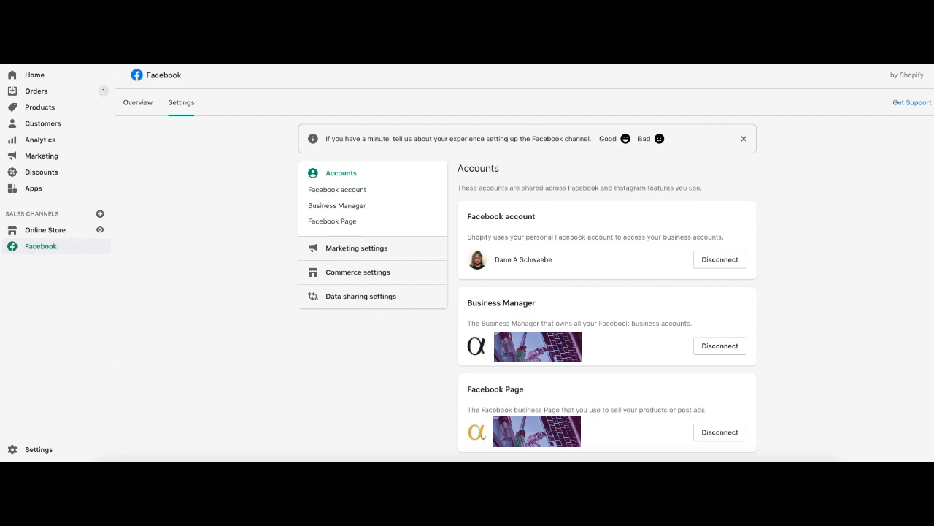
pyautogui.moveTo(476, 408)
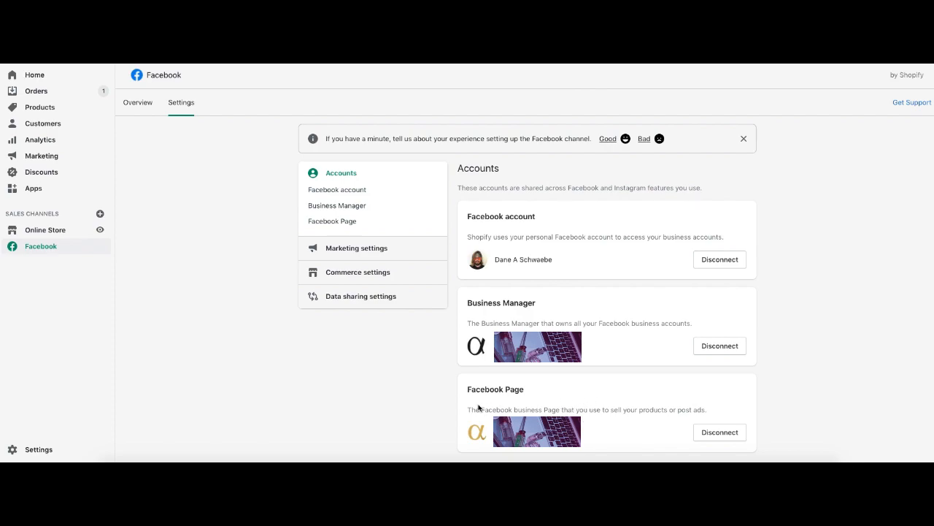
pyautogui.moveTo(478, 409)
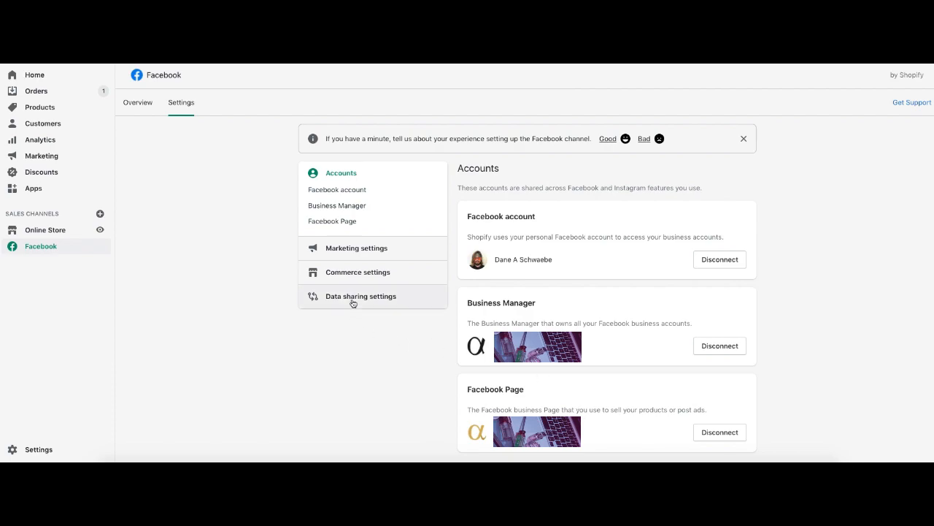
# - View the Data sharing settings confirming customer data sharing is enabled at Maximum
pyautogui.click(360, 295)
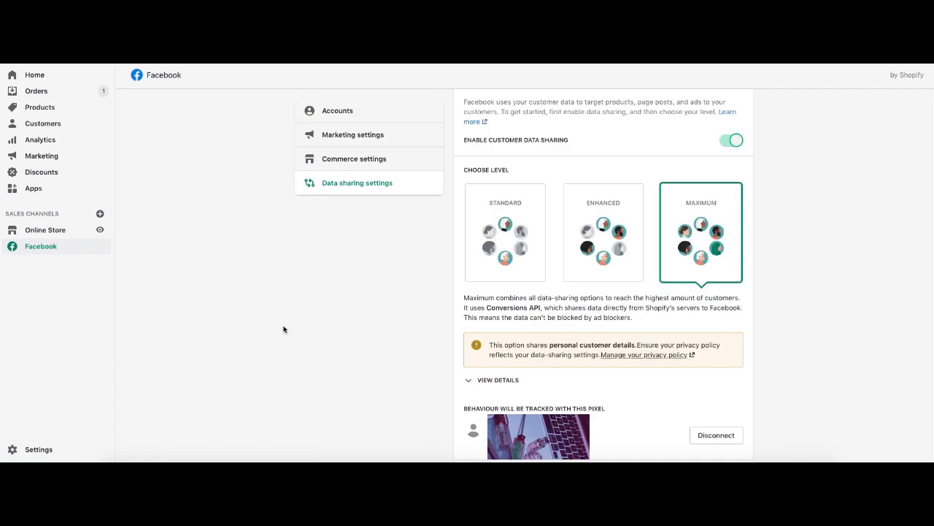
pyautogui.moveTo(627, 432)
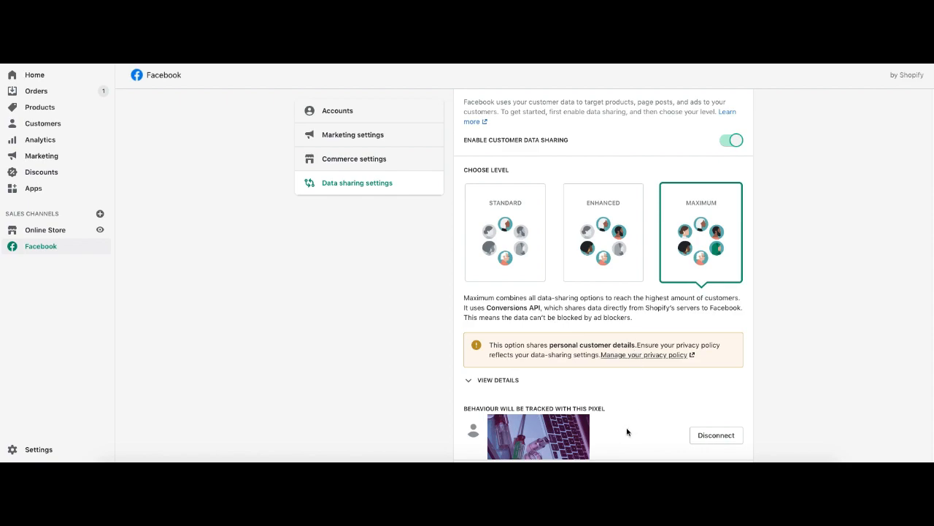
pyautogui.moveTo(641, 267)
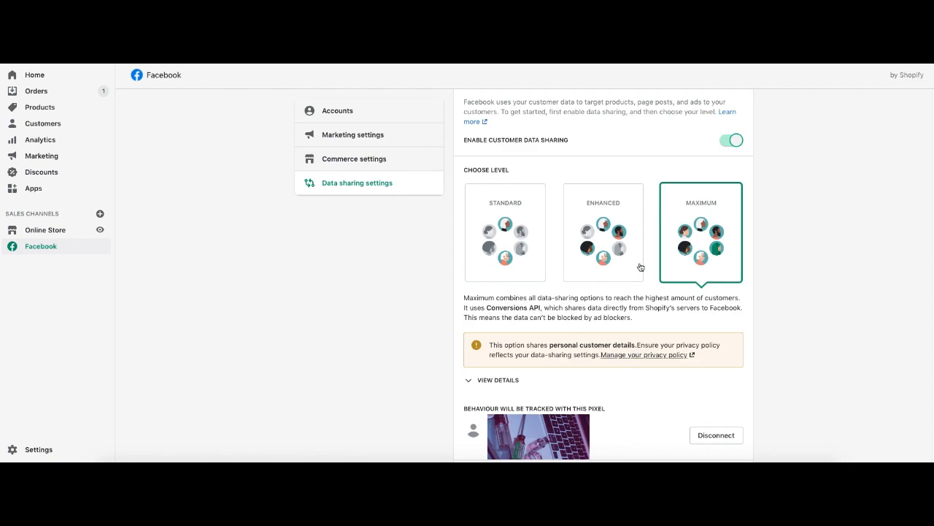
pyautogui.moveTo(488, 166)
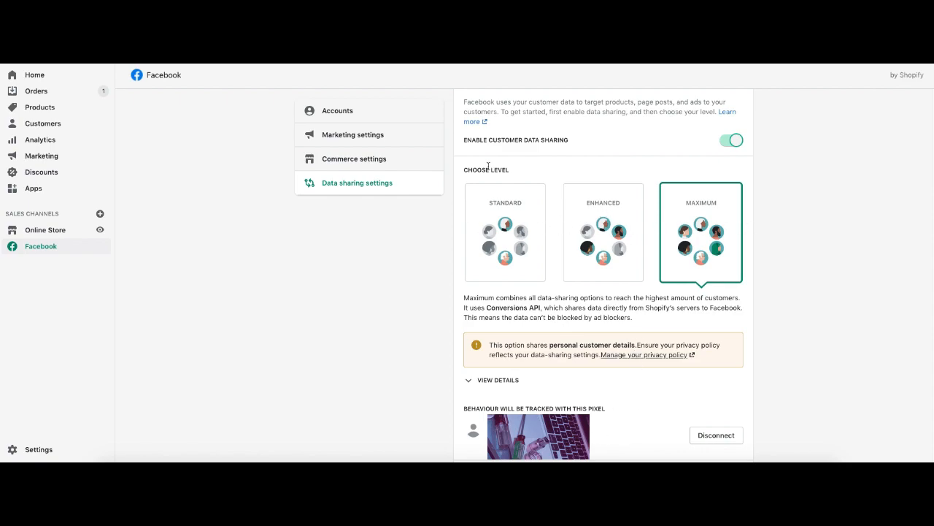
pyautogui.moveTo(711, 199)
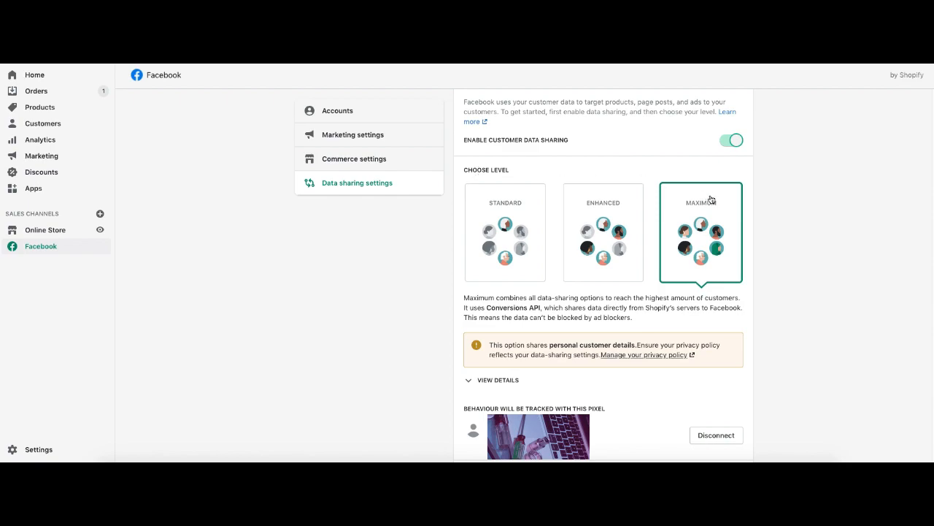
pyautogui.moveTo(501, 251)
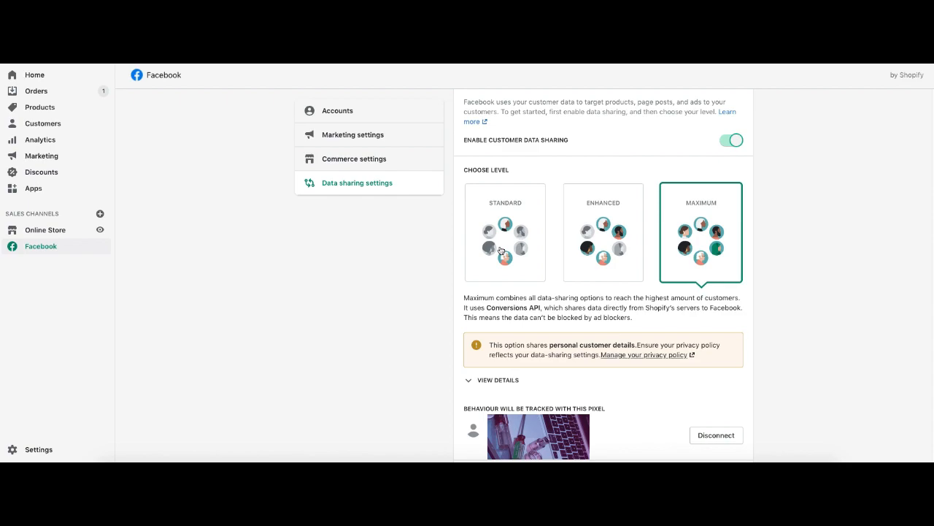
pyautogui.moveTo(690, 238)
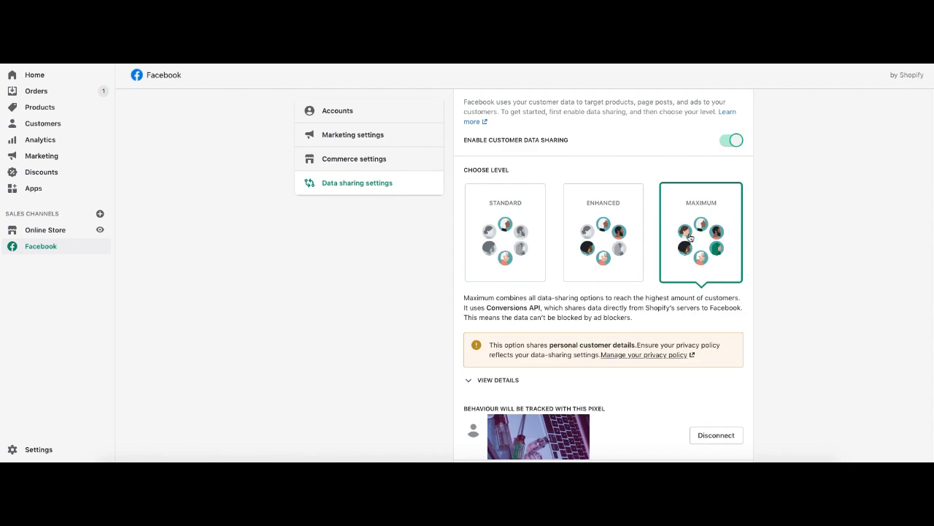
pyautogui.moveTo(491, 222)
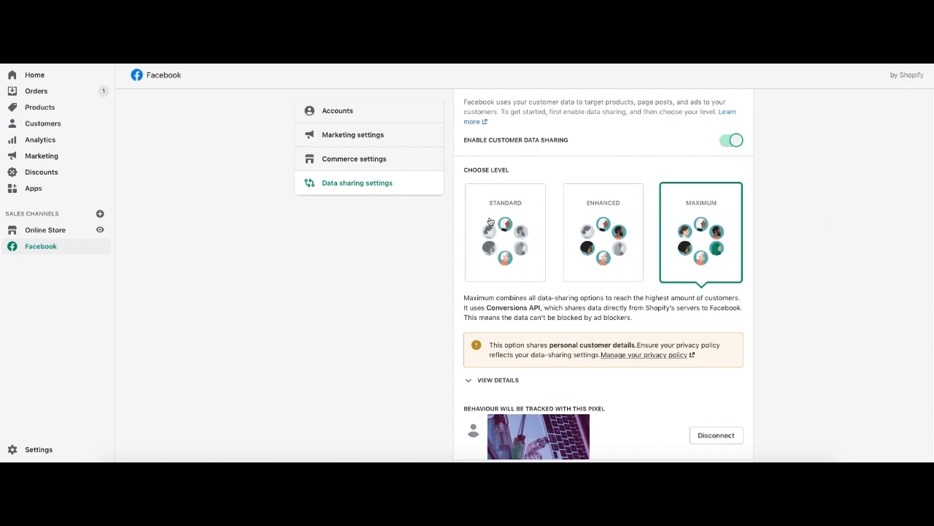
pyautogui.moveTo(502, 213)
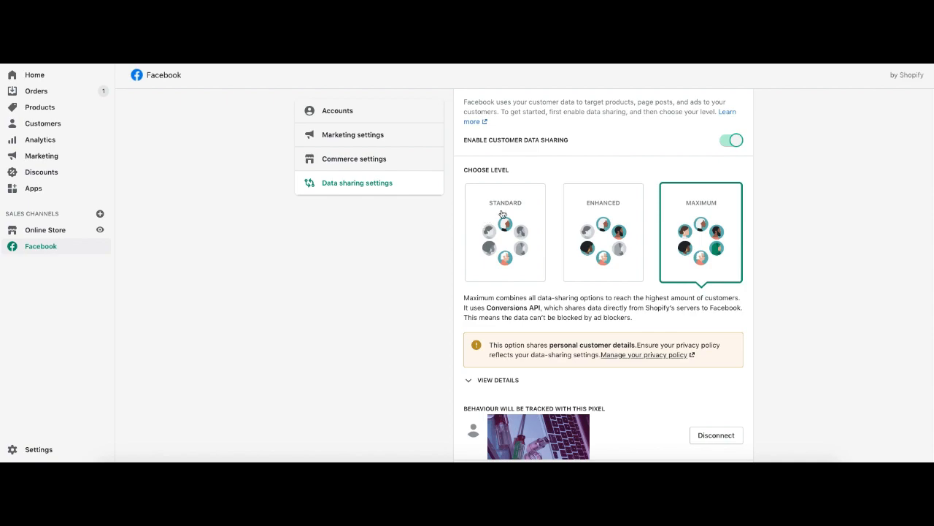